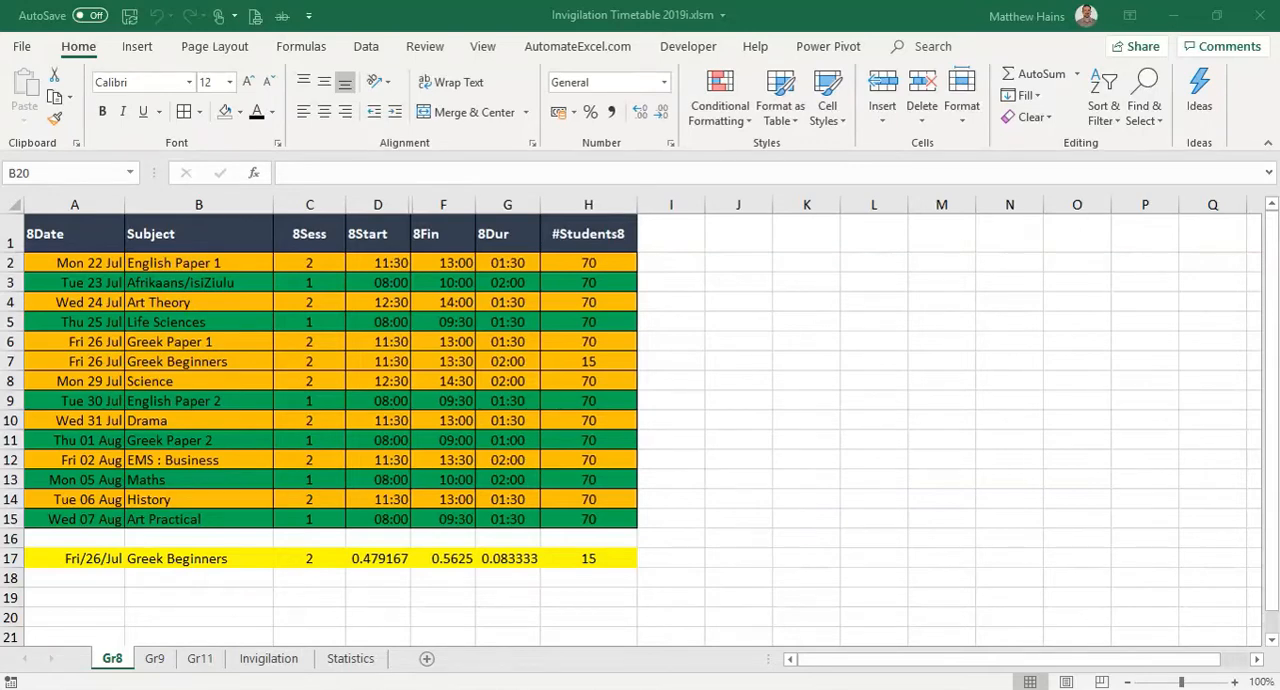
Step: Inspect the Gr8 timetable column headings 8Sess, 8Fin and #Students8
click(200, 618)
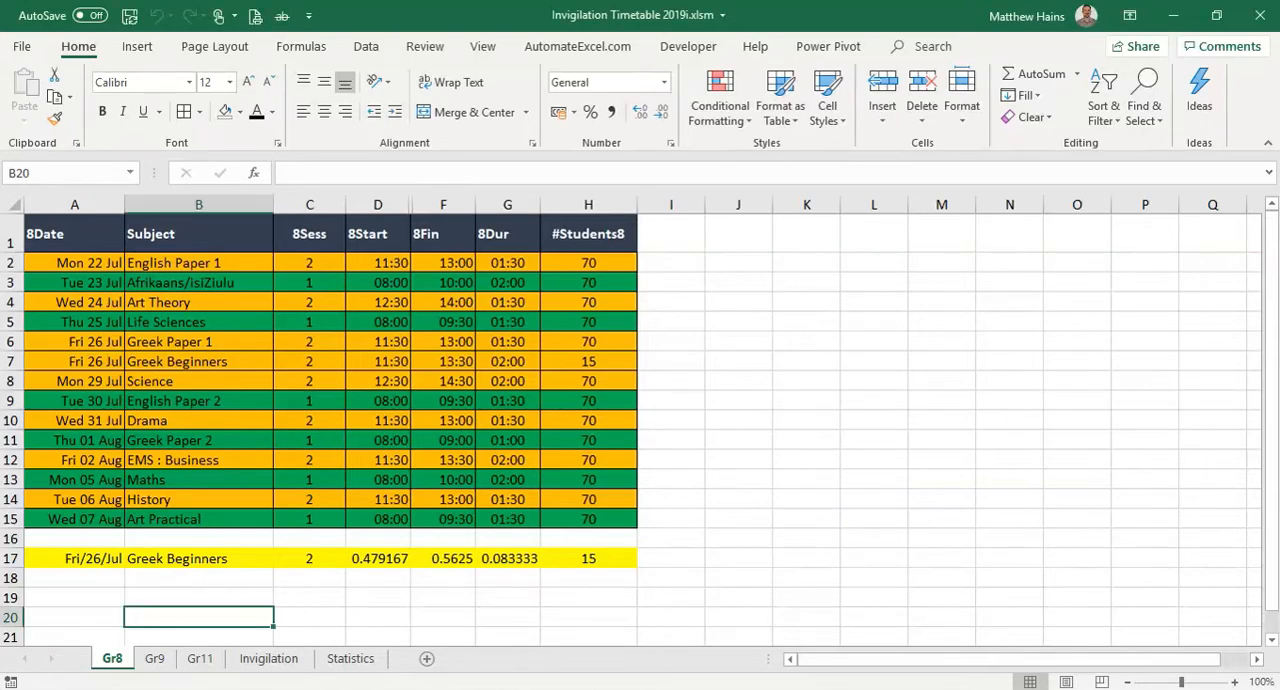
click(308, 232)
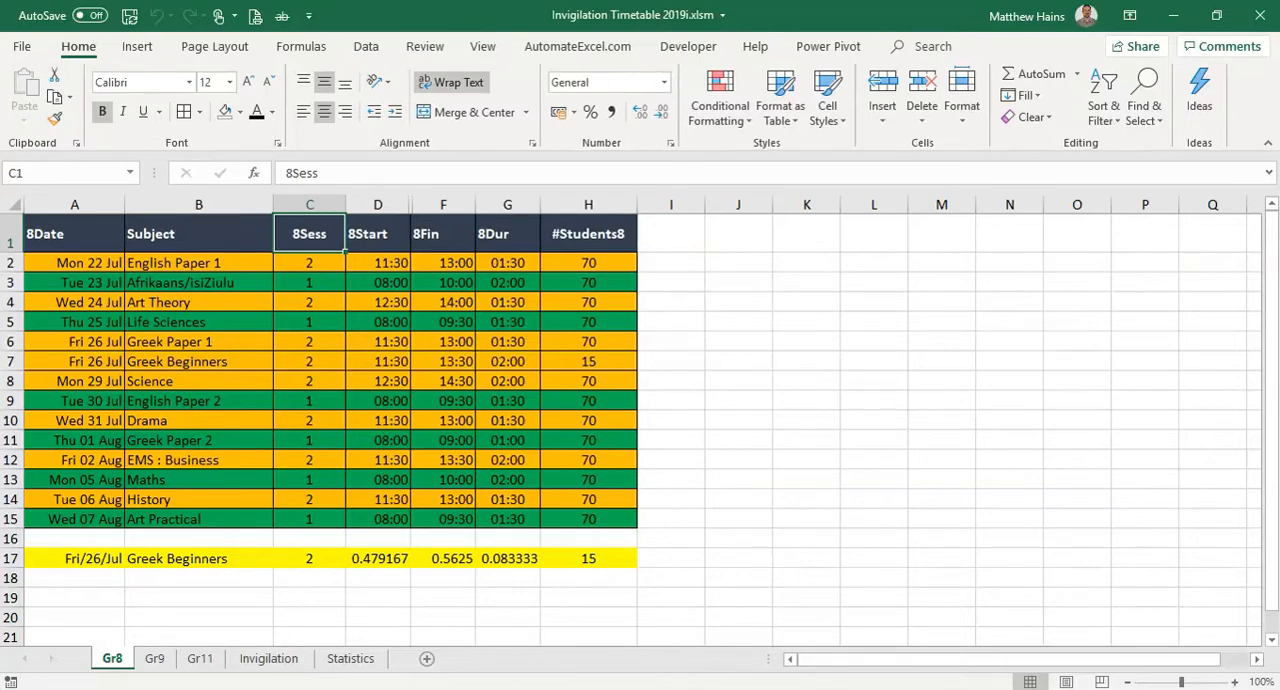
click(442, 232)
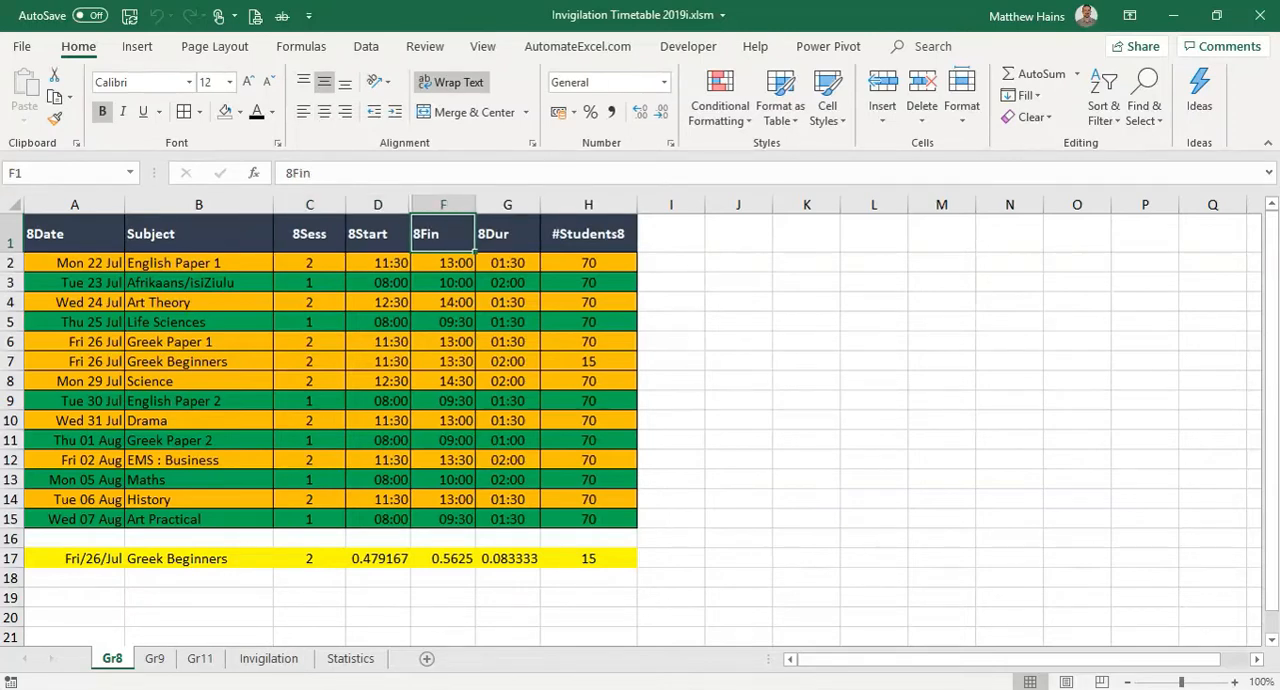
click(508, 232)
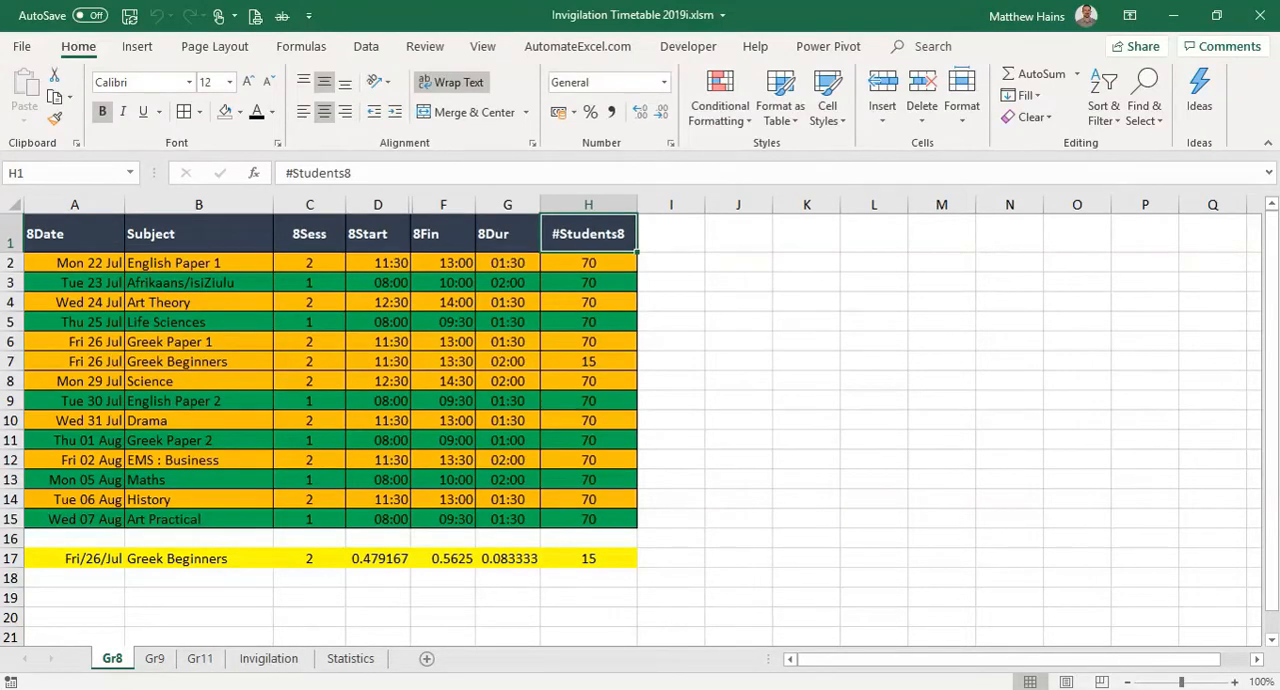
Step: Check row 2 of the Gr8 timetable: date, subject, session formula, start and finish times
click(74, 262)
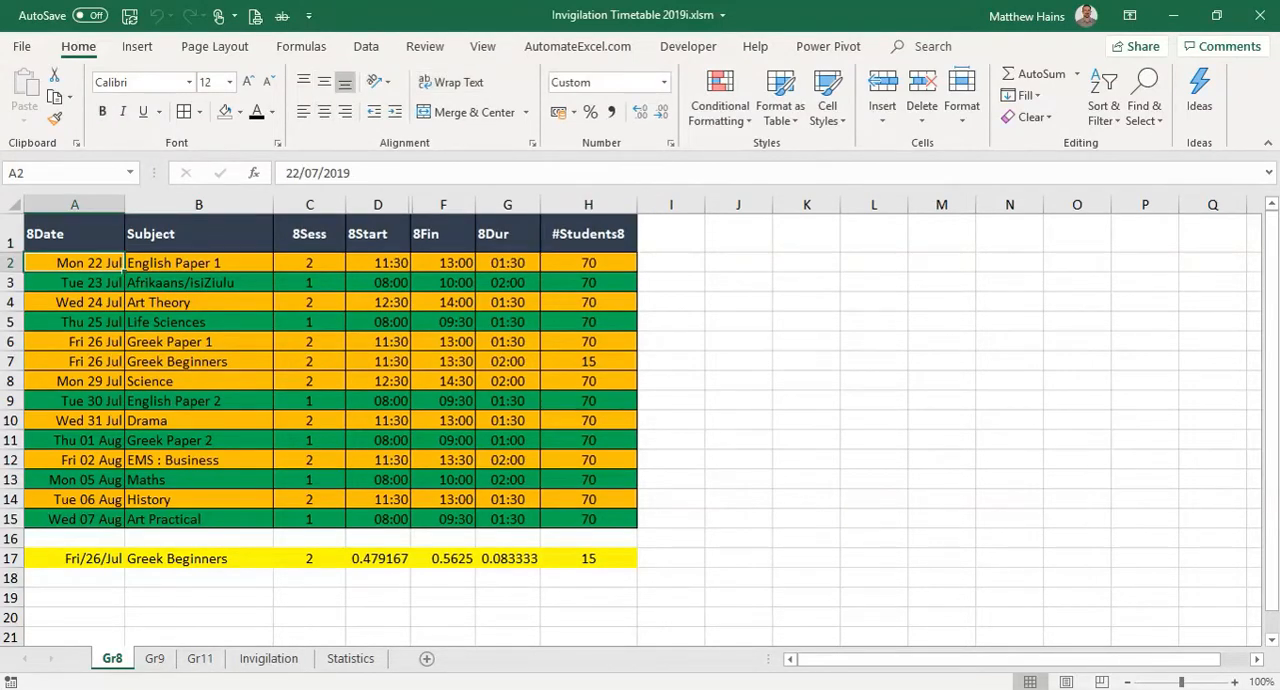
click(198, 262)
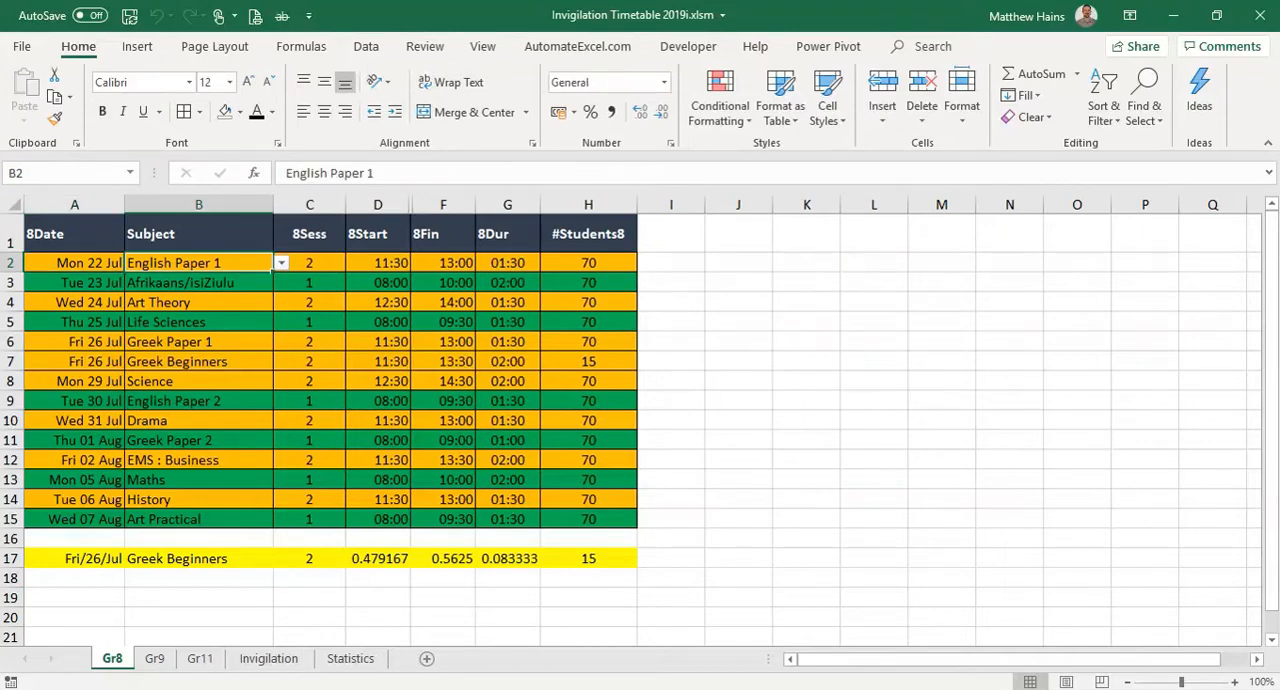
click(308, 262)
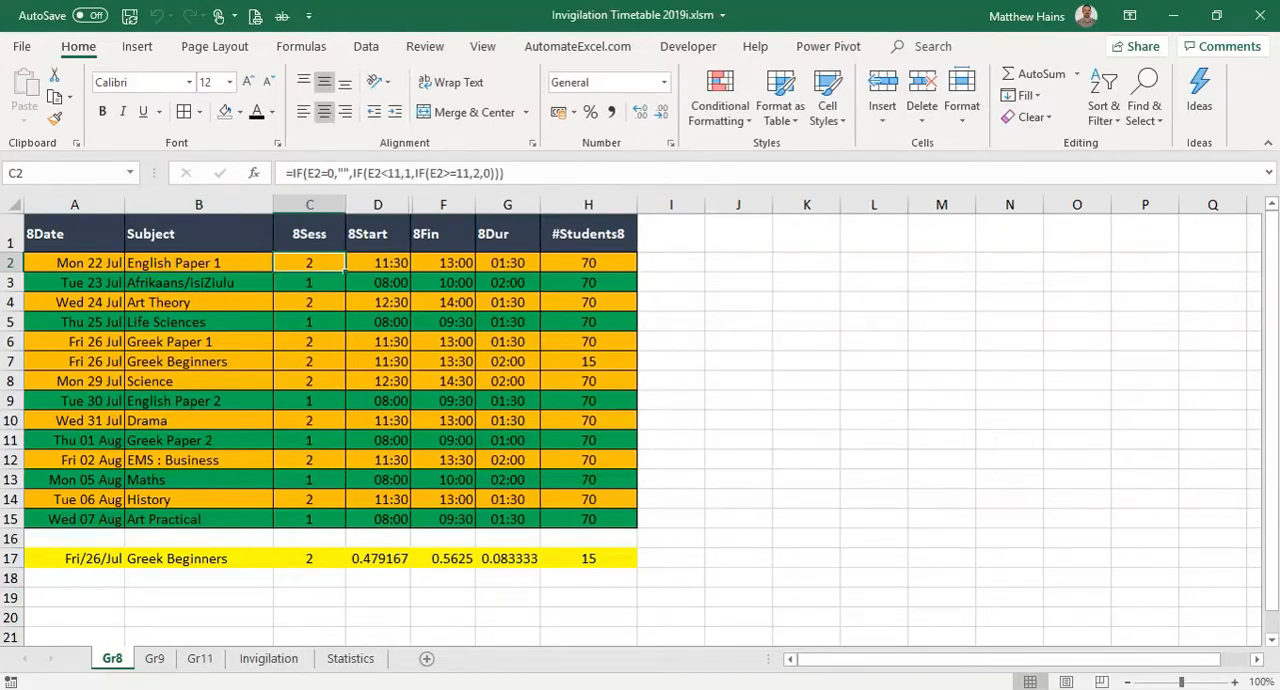
click(376, 262)
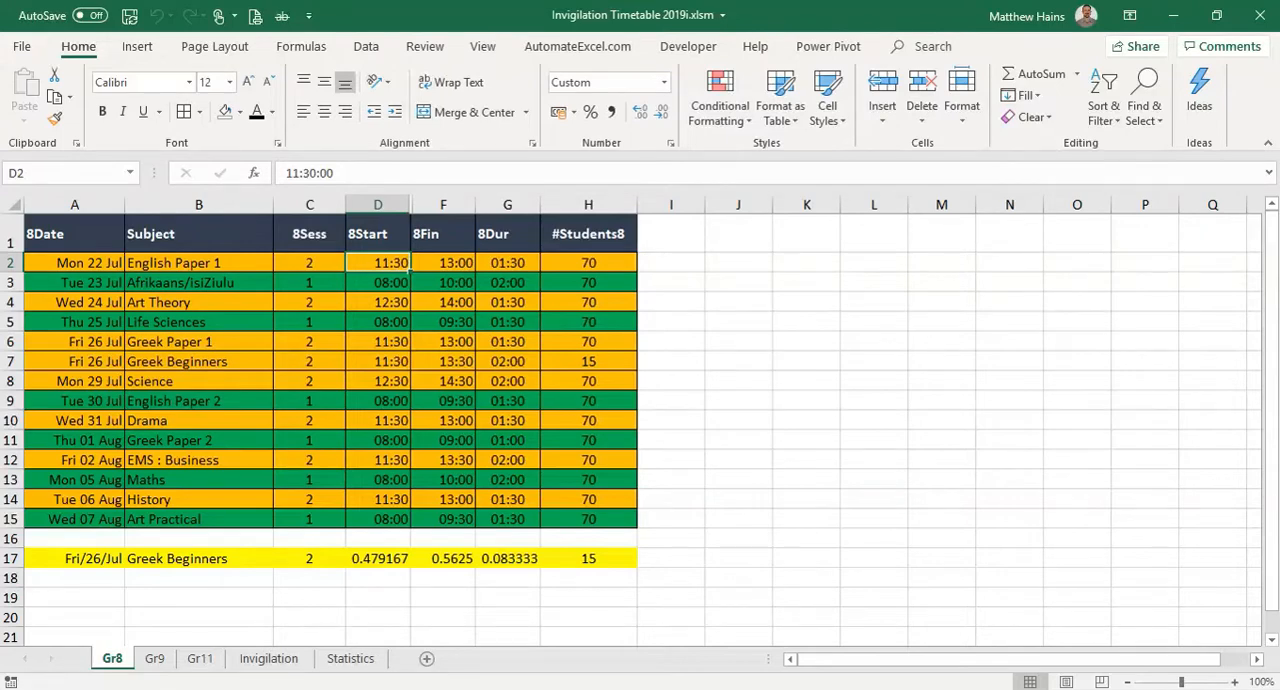
click(442, 262)
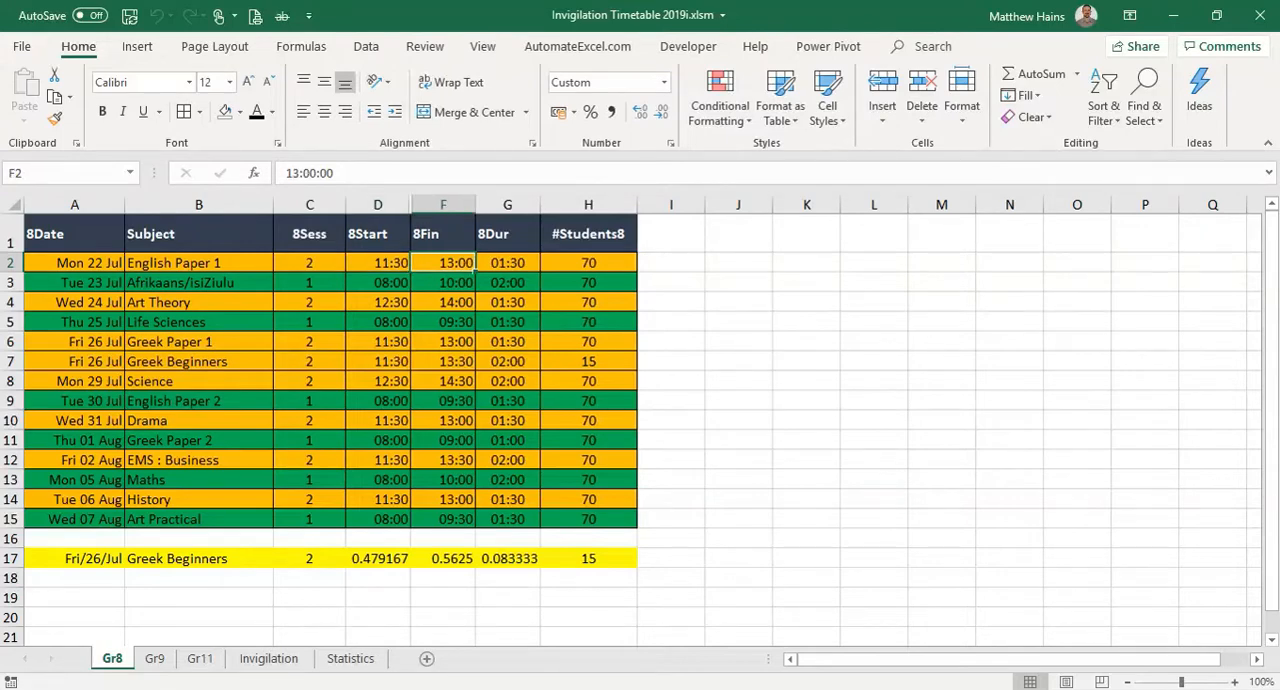
click(508, 262)
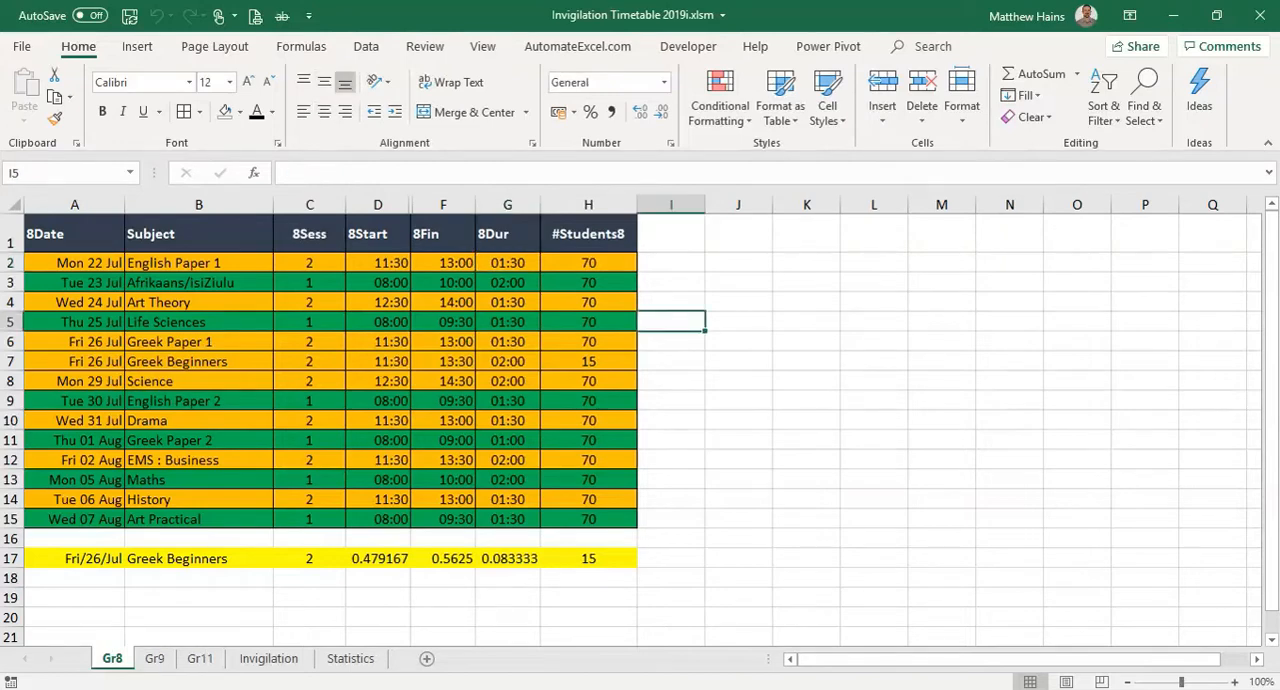
Step: View the Gr9 and Gr11 timetables, check Gr8 dates in A3 and A6, and finish on Gr11
click(158, 658)
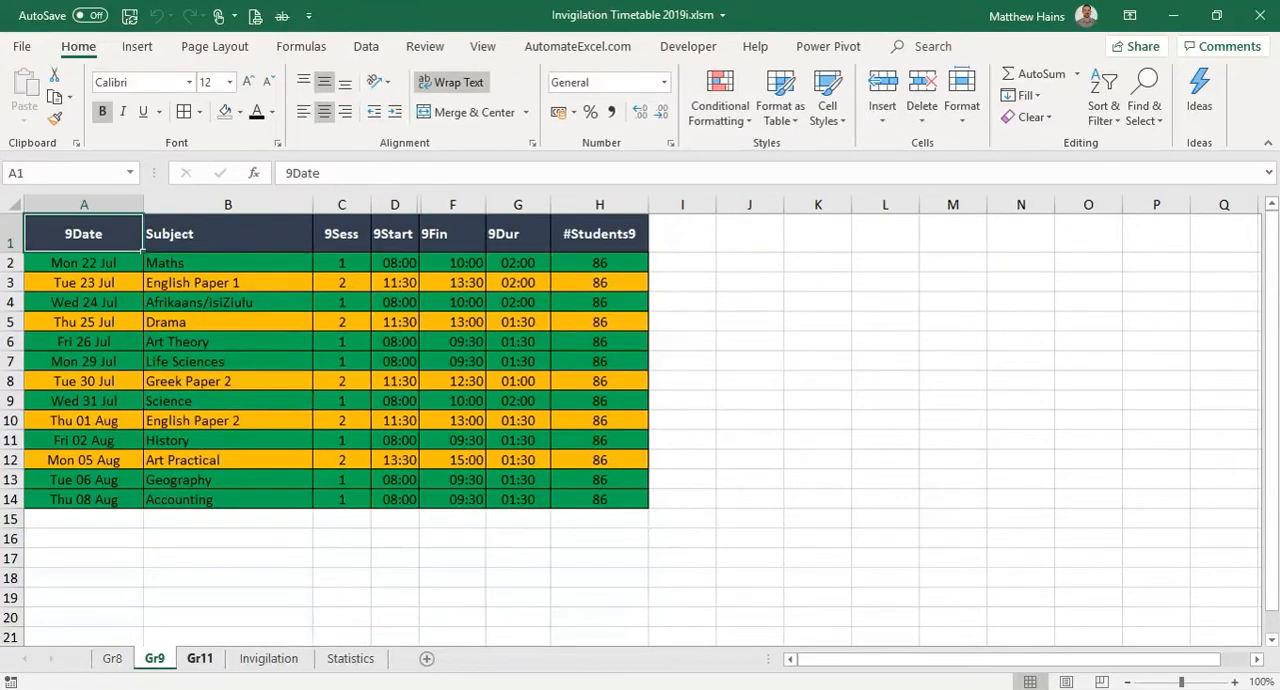
click(196, 660)
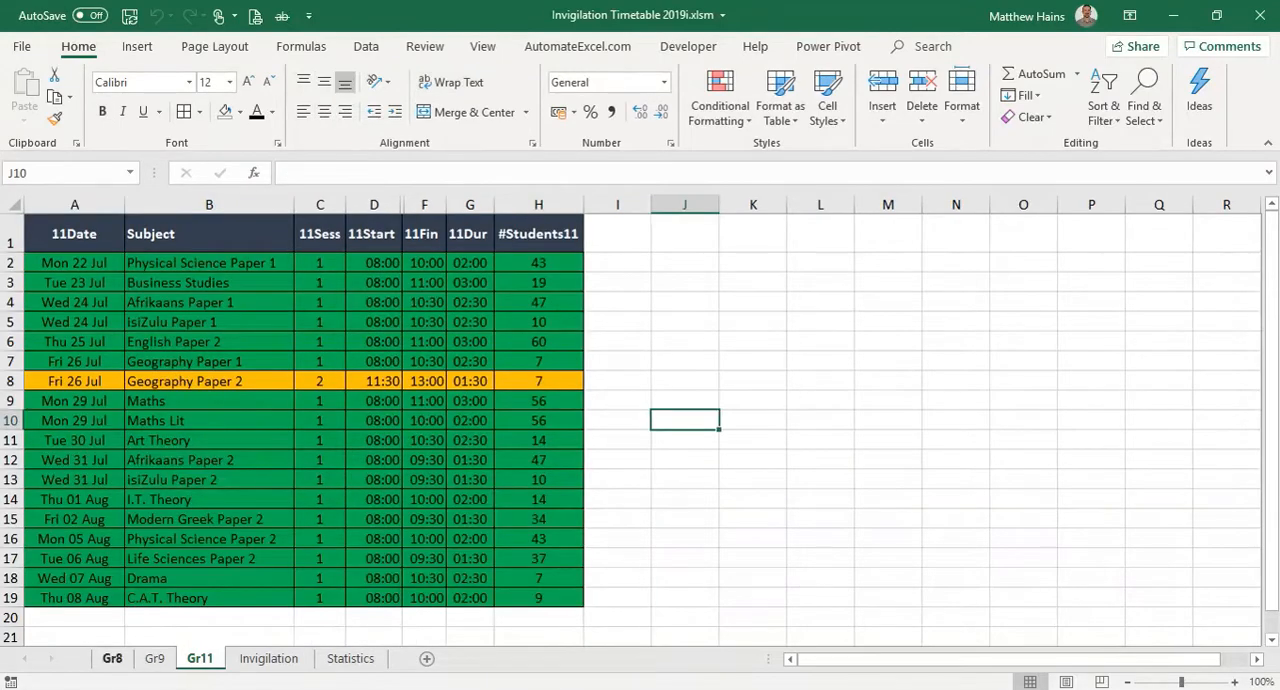
click(114, 658)
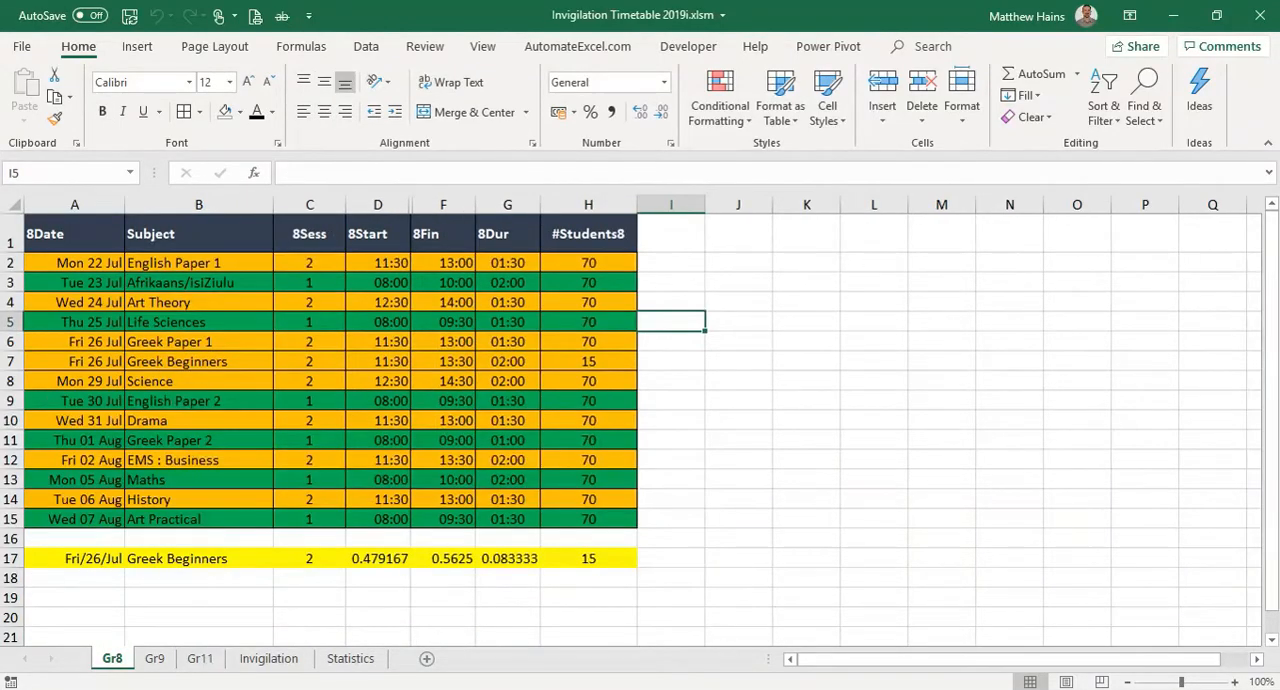
click(76, 282)
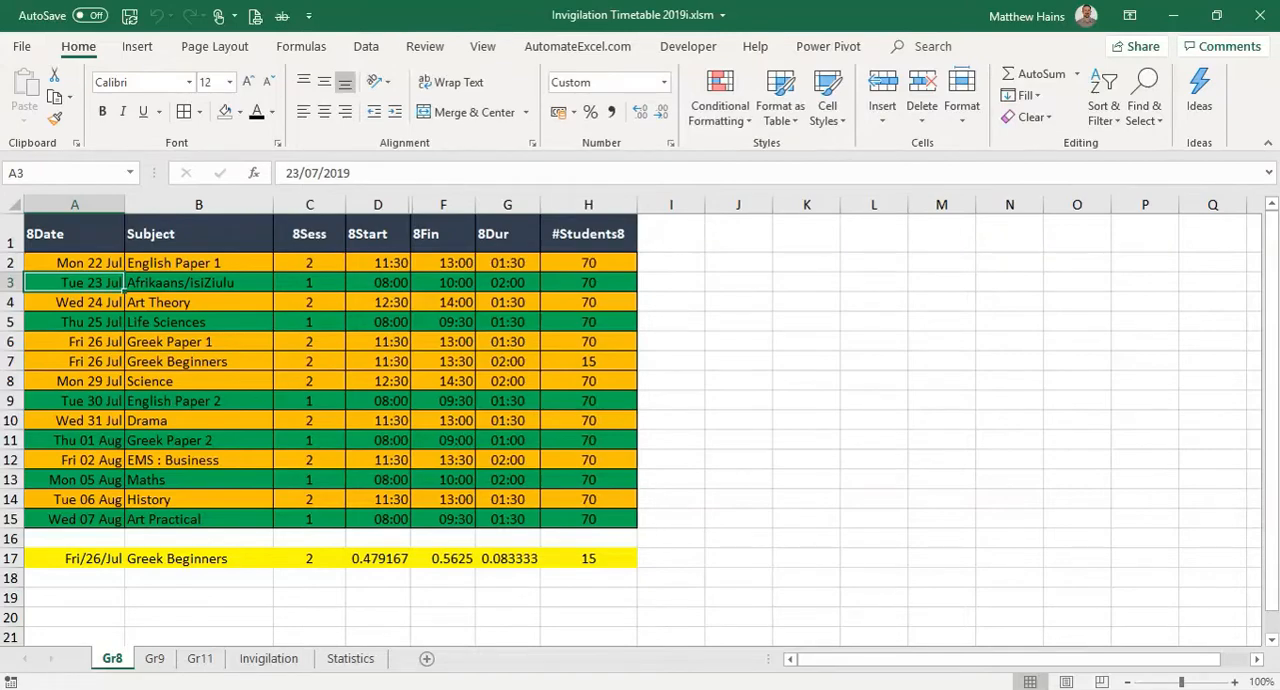
click(74, 340)
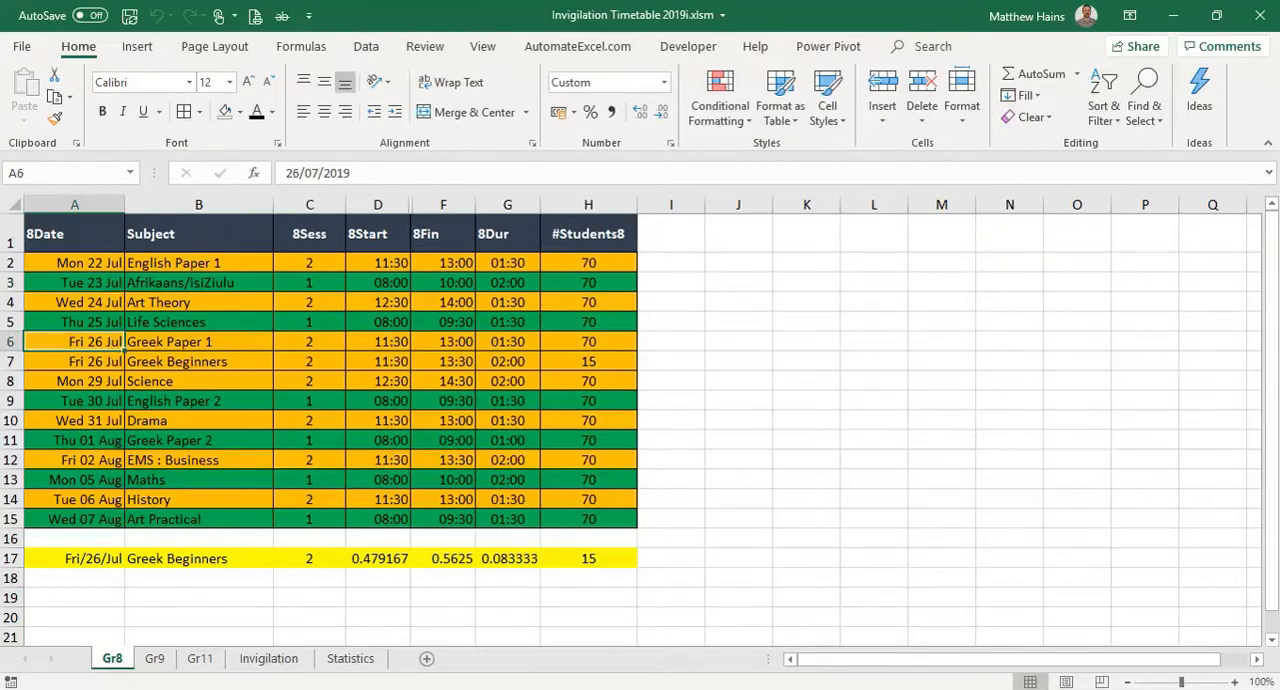
click(156, 660)
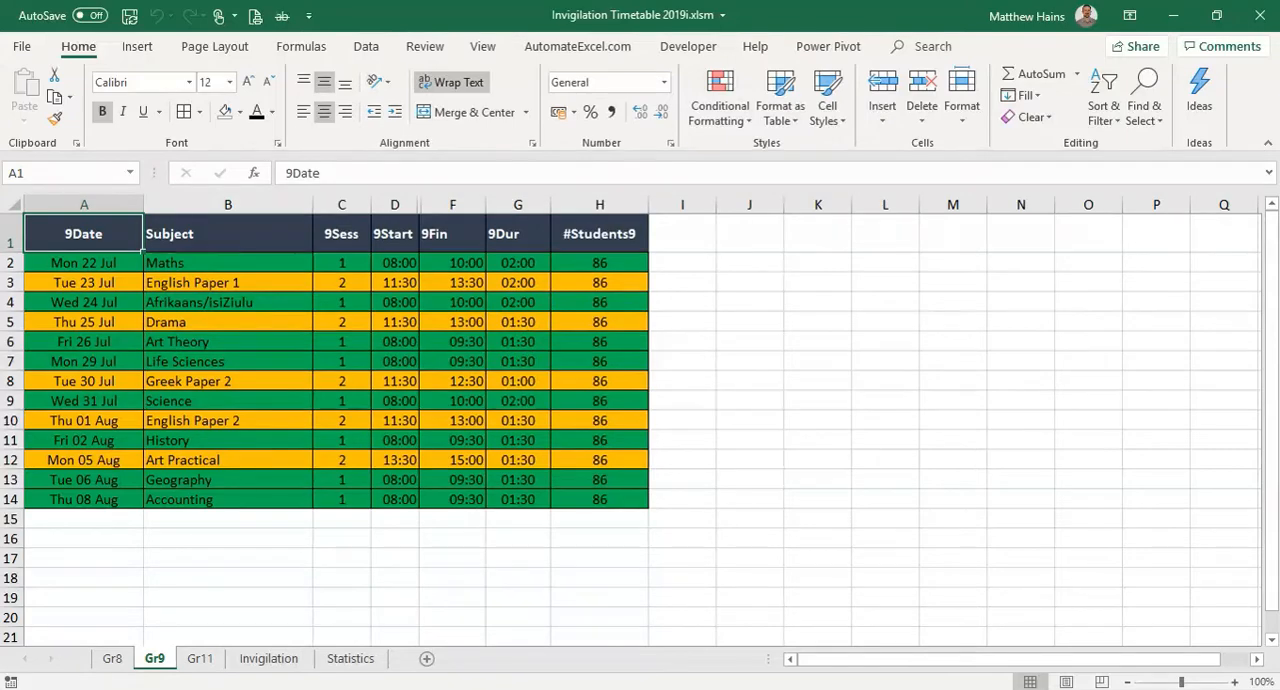
click(204, 658)
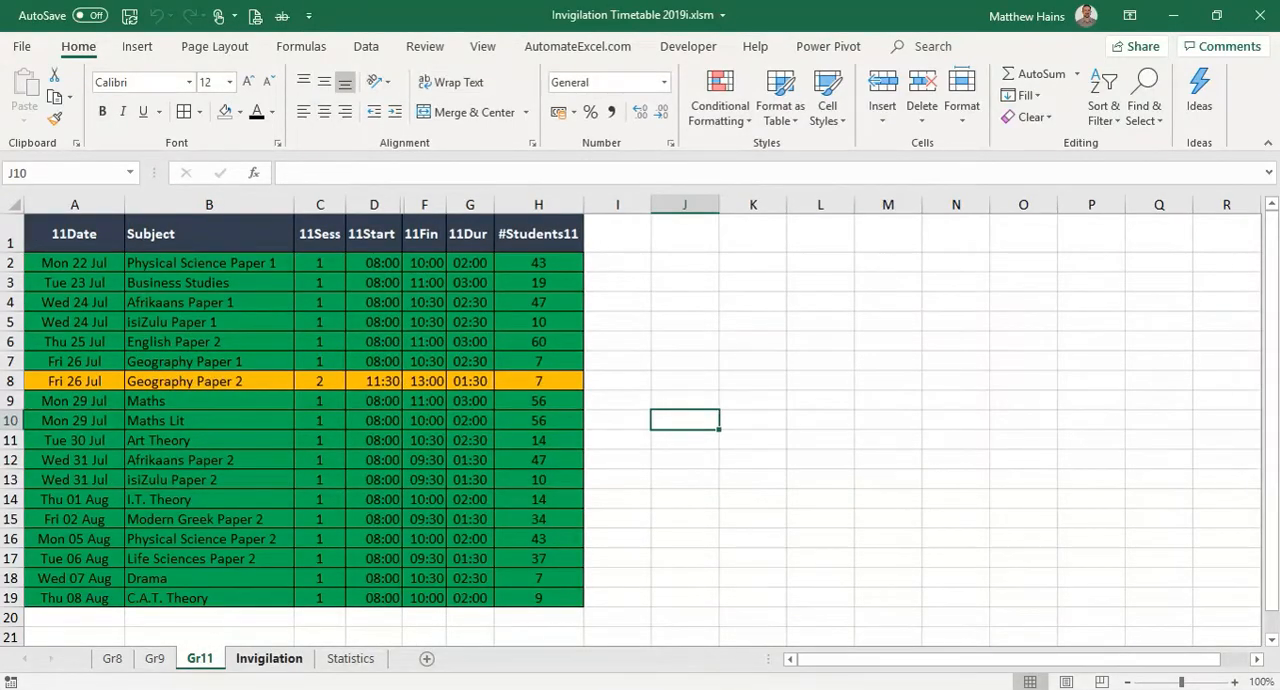
Step: Show the Invigilation sheet for Mon 22 July and inspect the Slot 3 heading
click(268, 660)
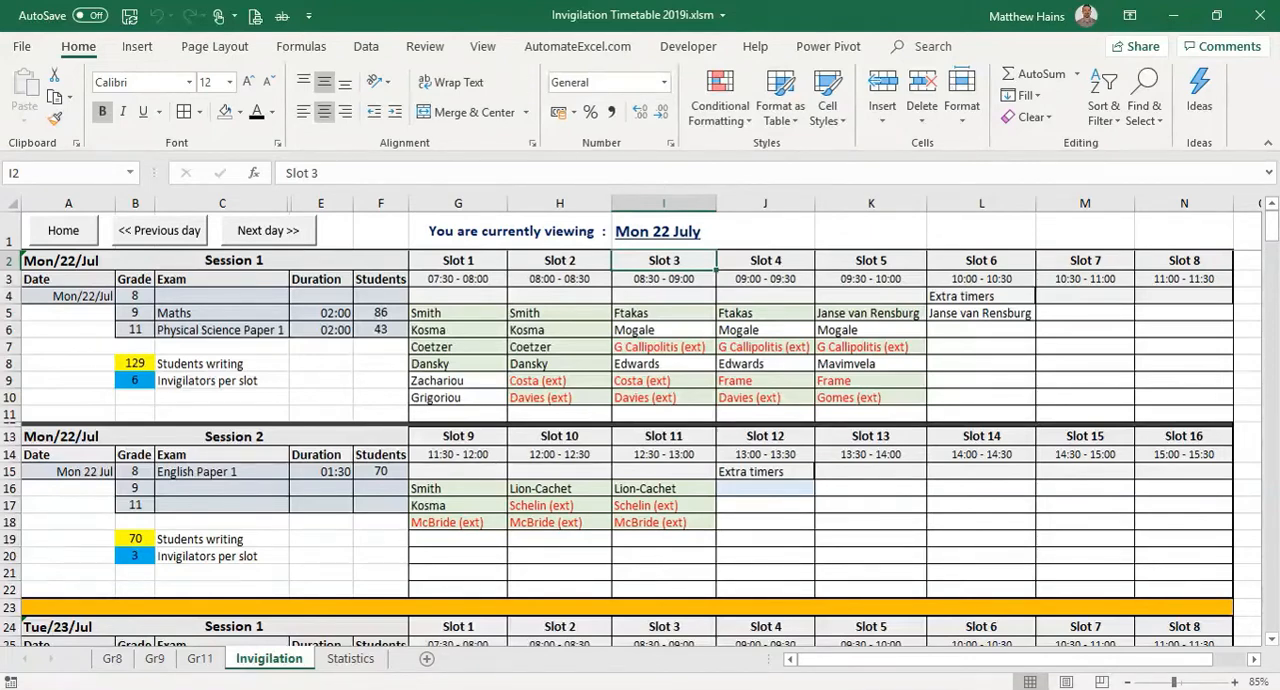
click(90, 296)
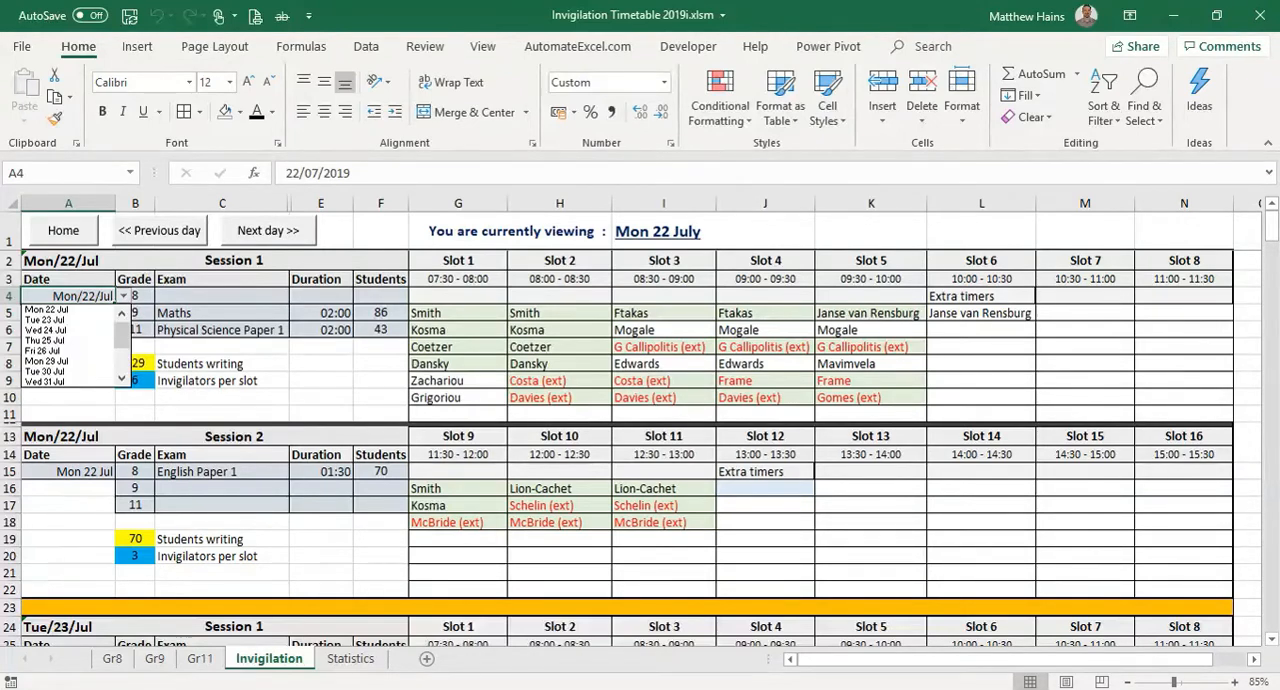
click(60, 312)
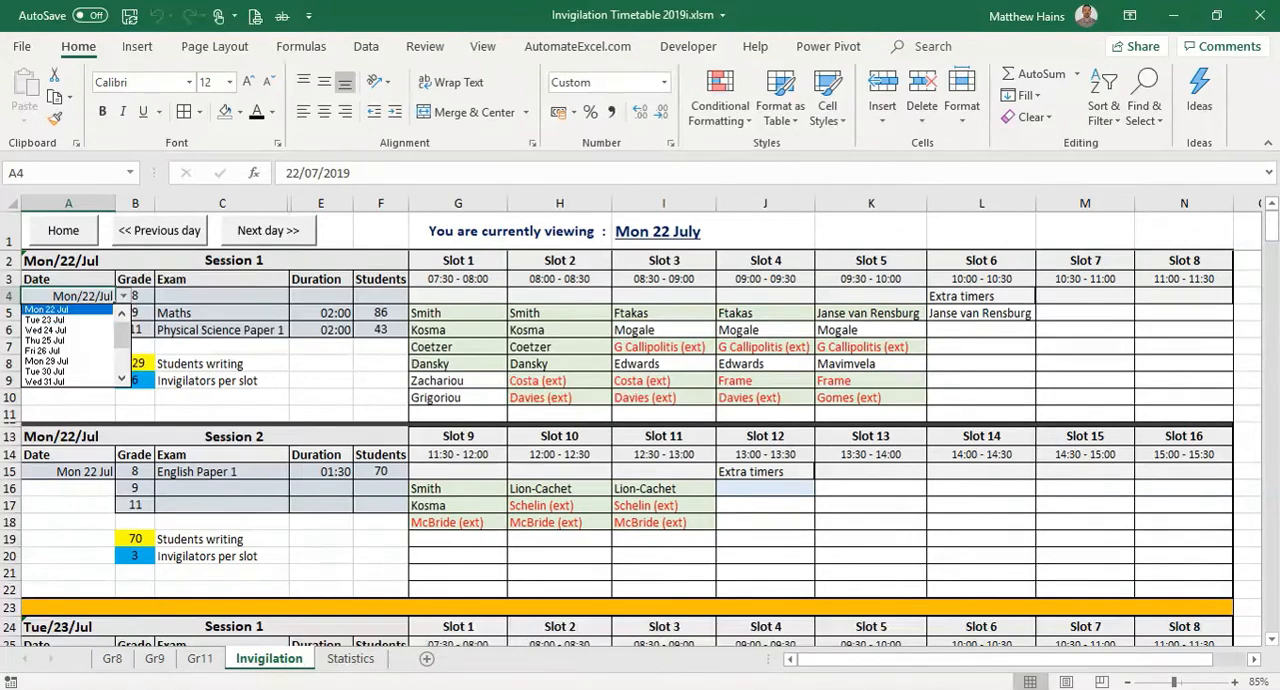
click(266, 232)
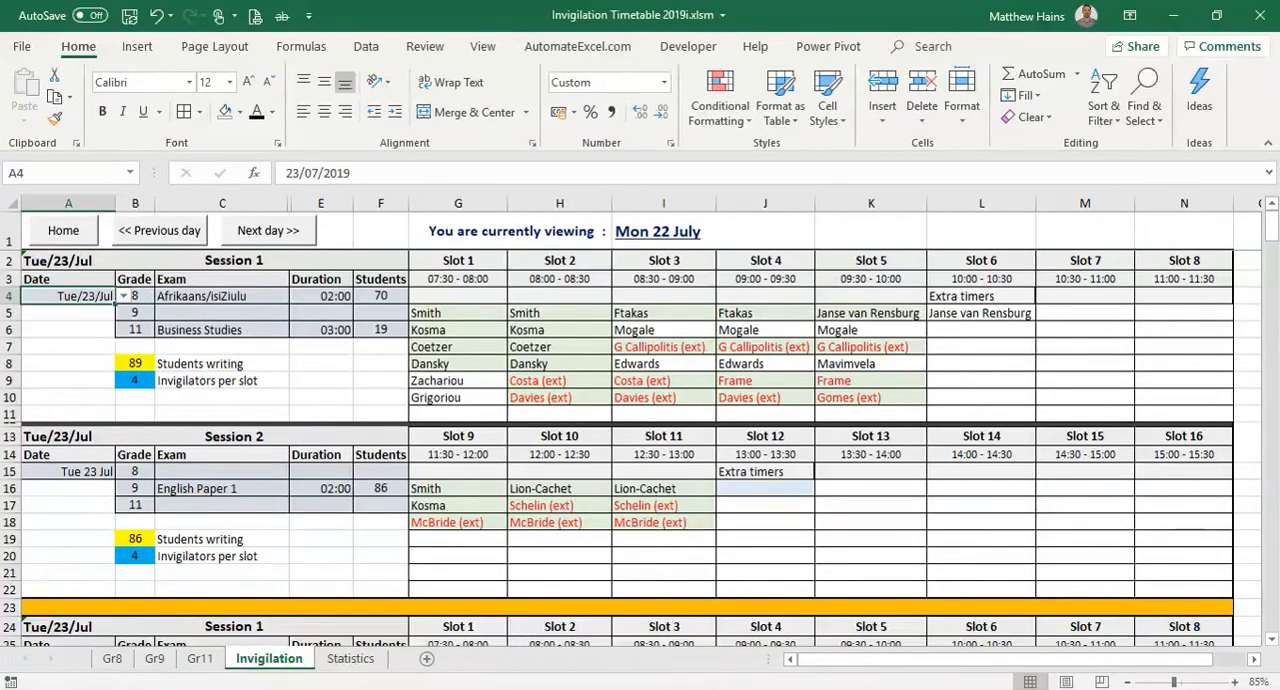
click(122, 296)
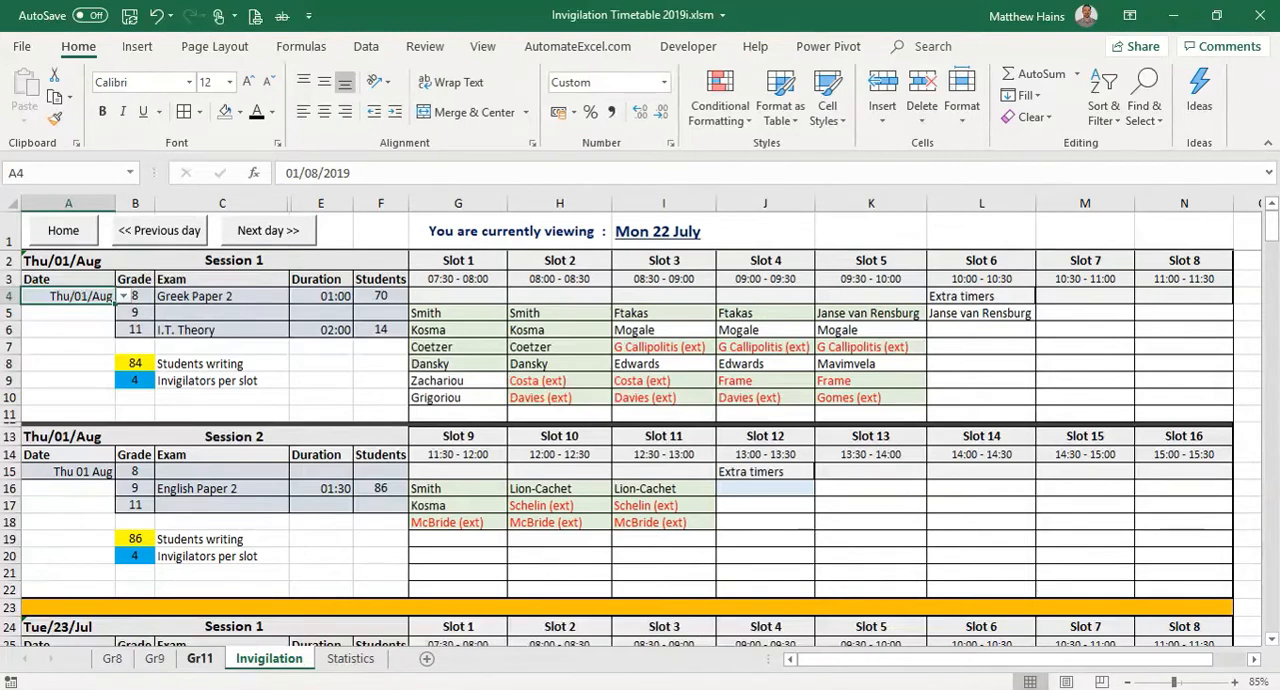
click(122, 296)
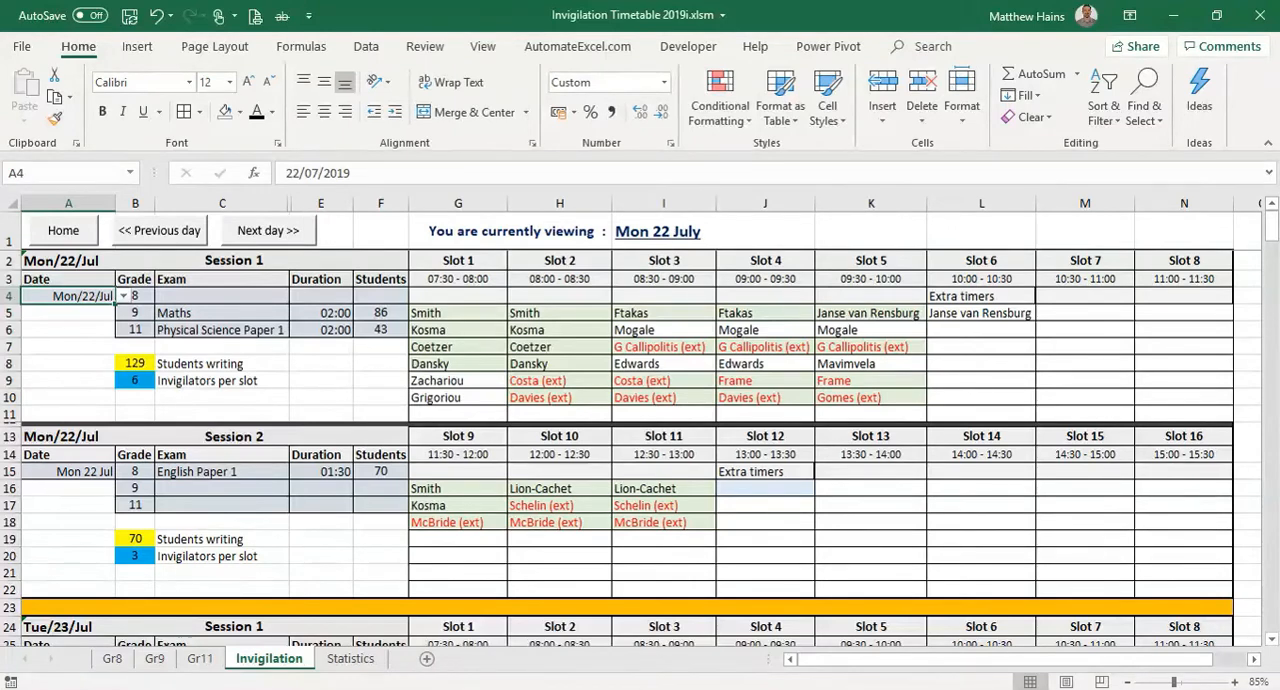
click(268, 230)
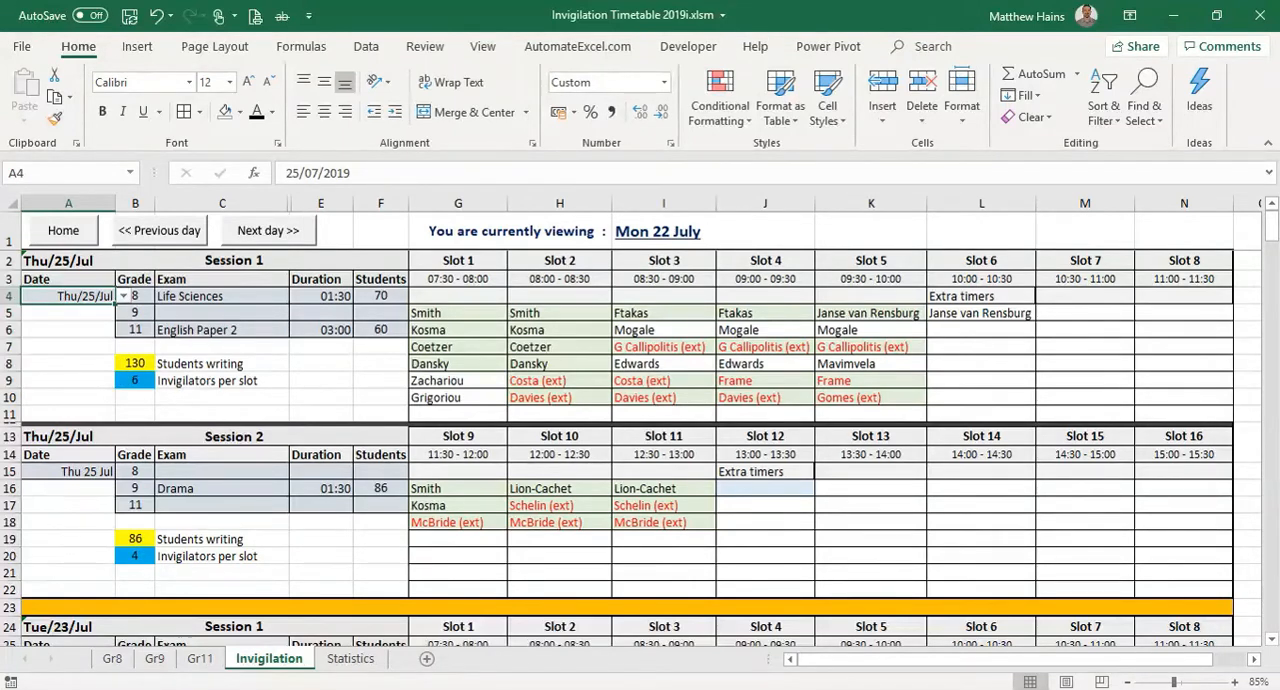
click(124, 296)
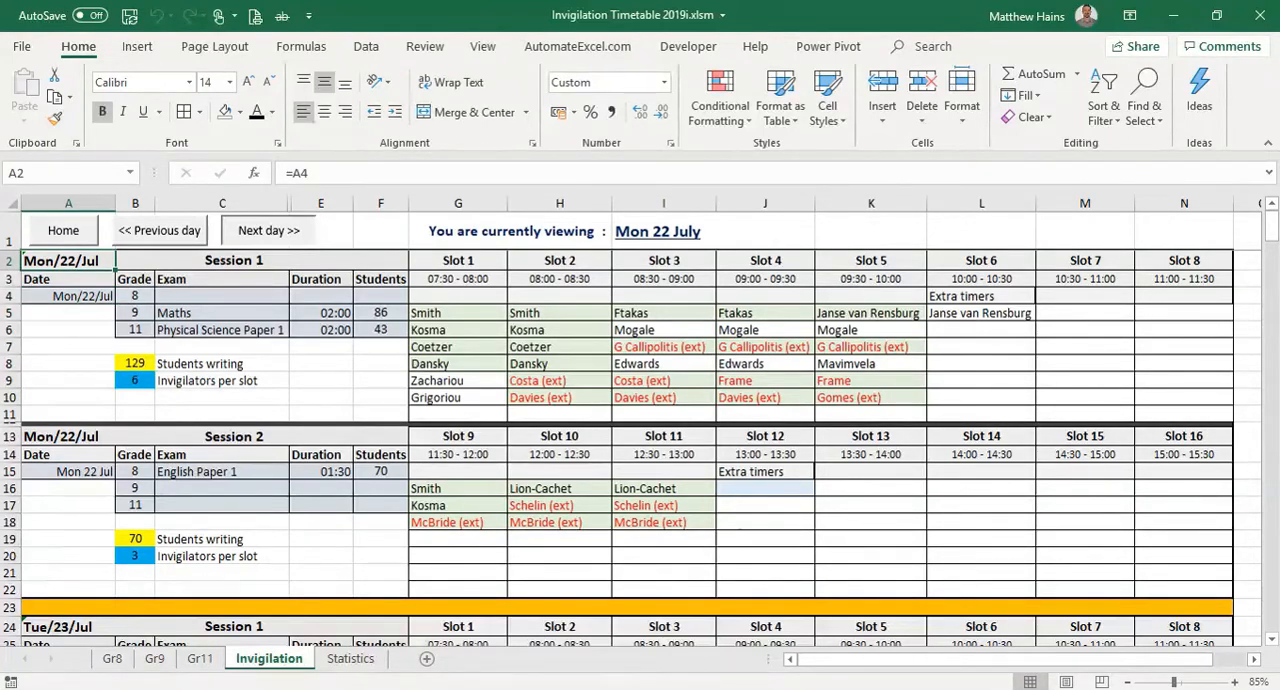
Step: Step forward and back through the exam days with Next/Previous day, dismissing the first-day warning
click(268, 230)
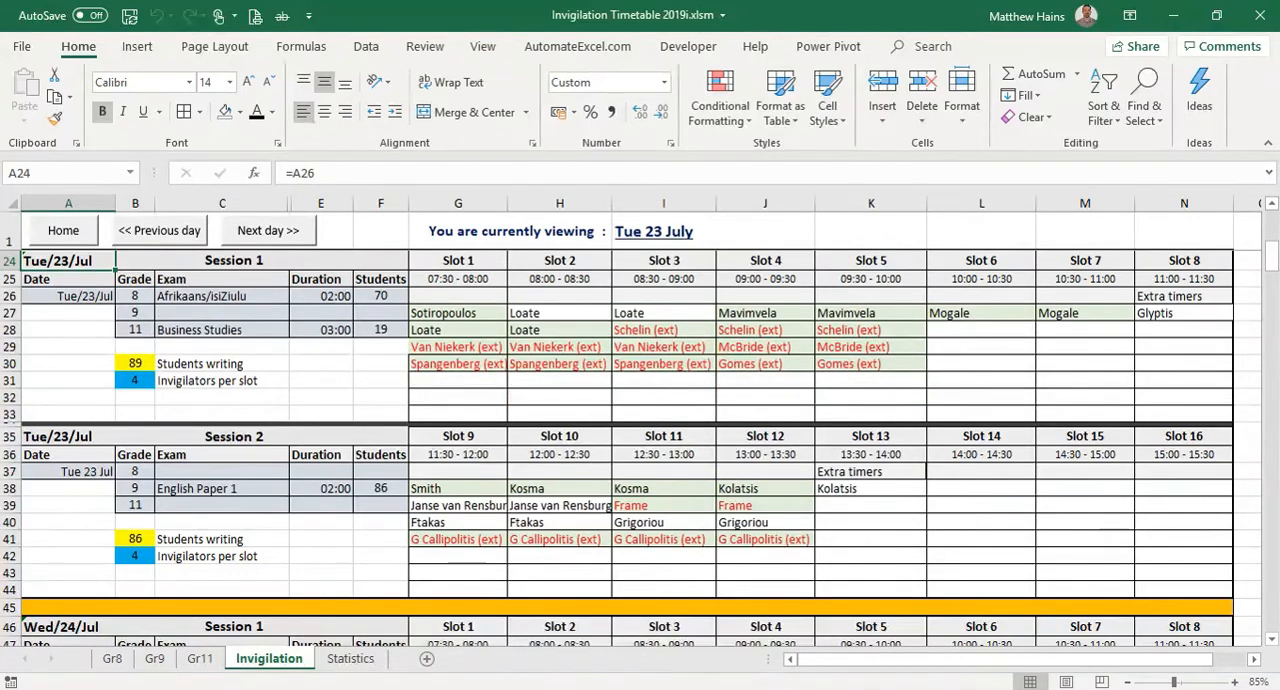
click(268, 230)
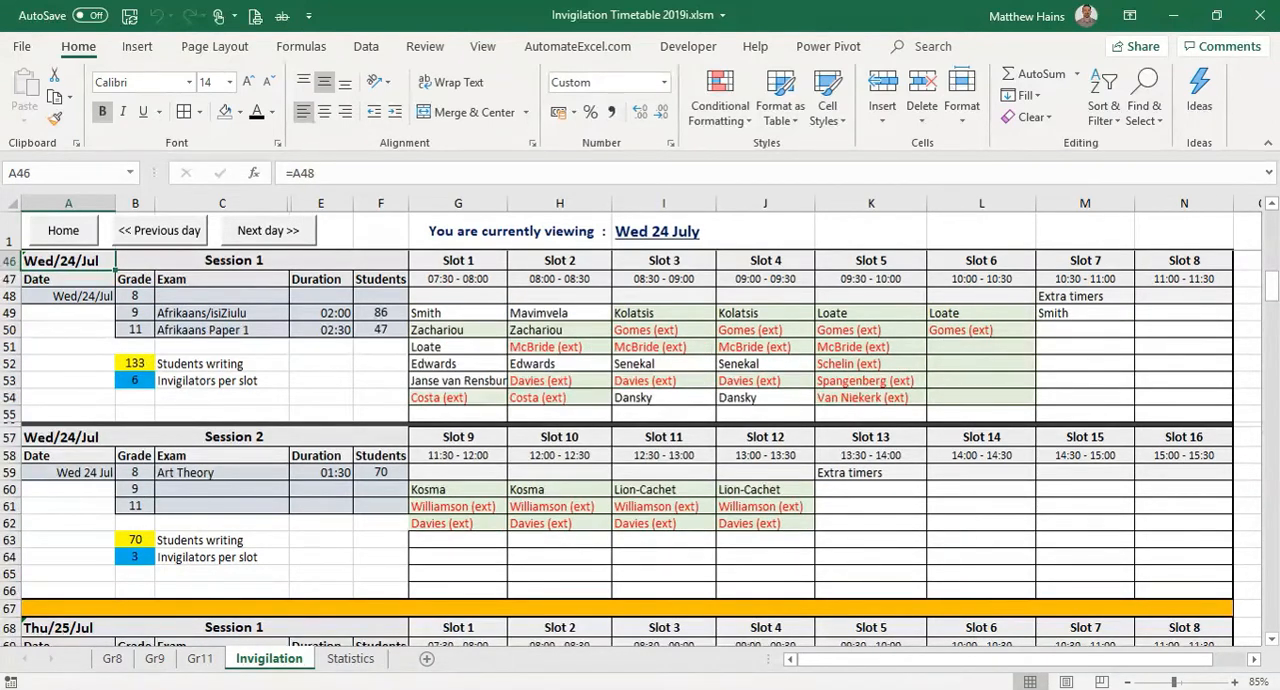
click(266, 230)
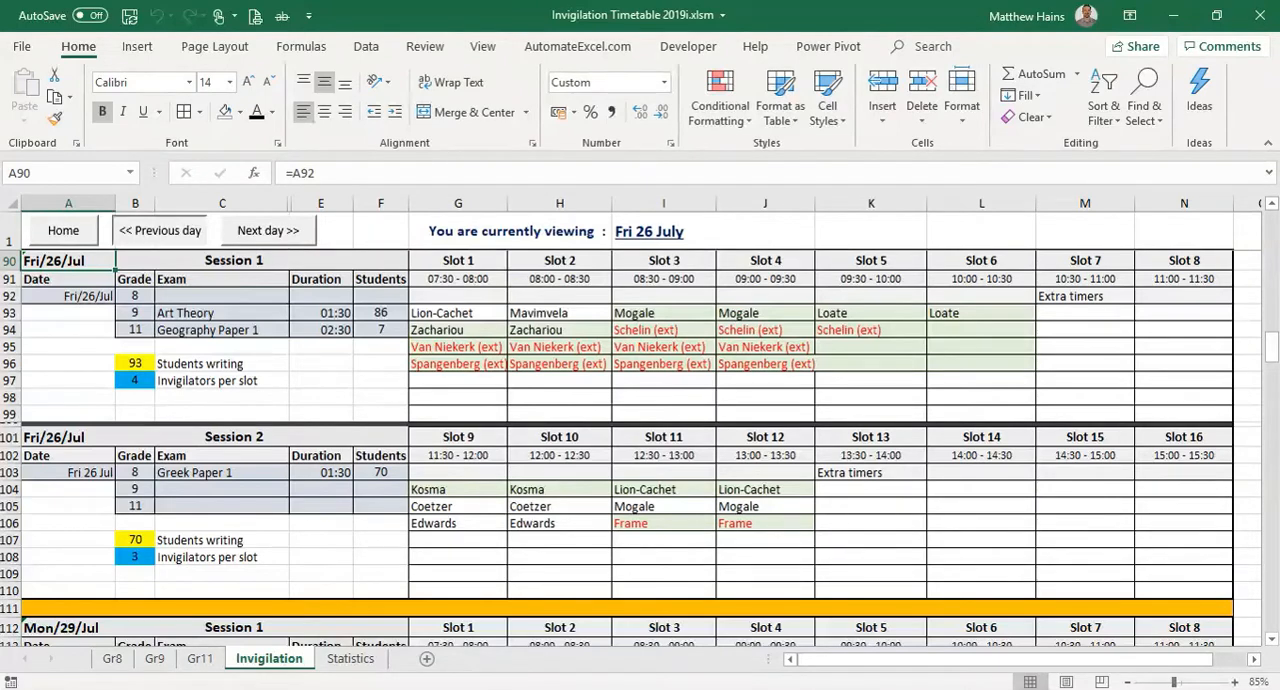
click(160, 230)
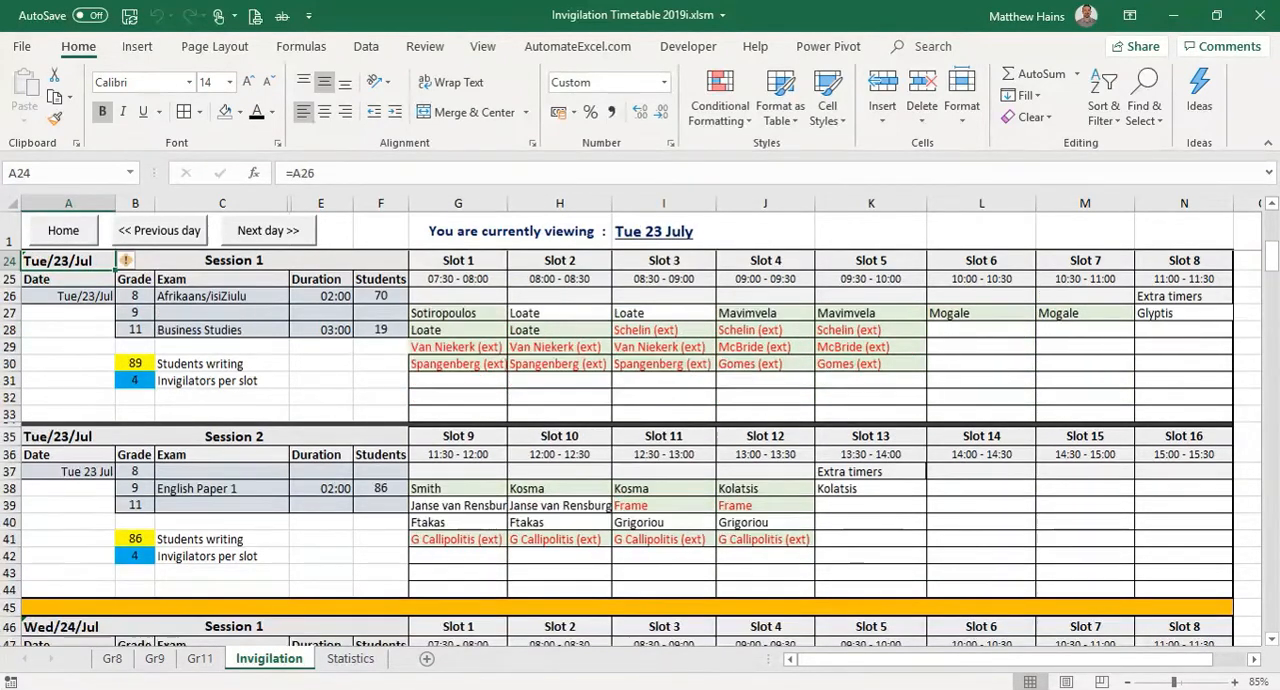
click(158, 230)
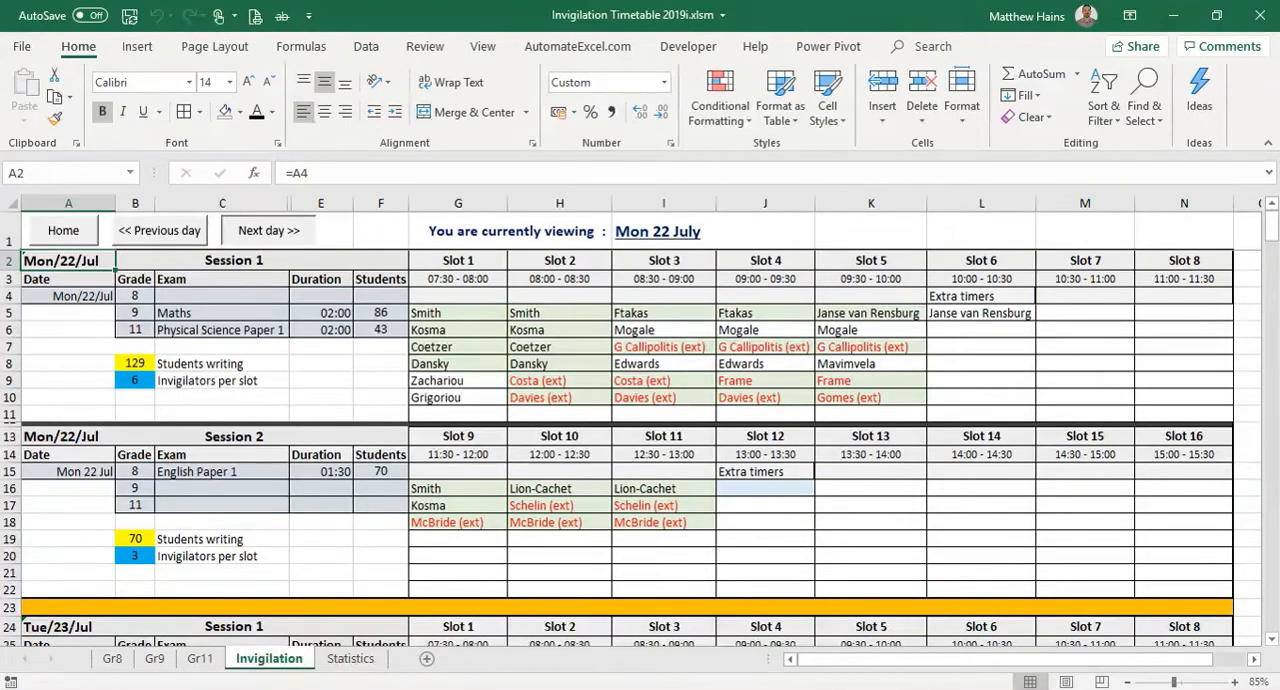
click(268, 230)
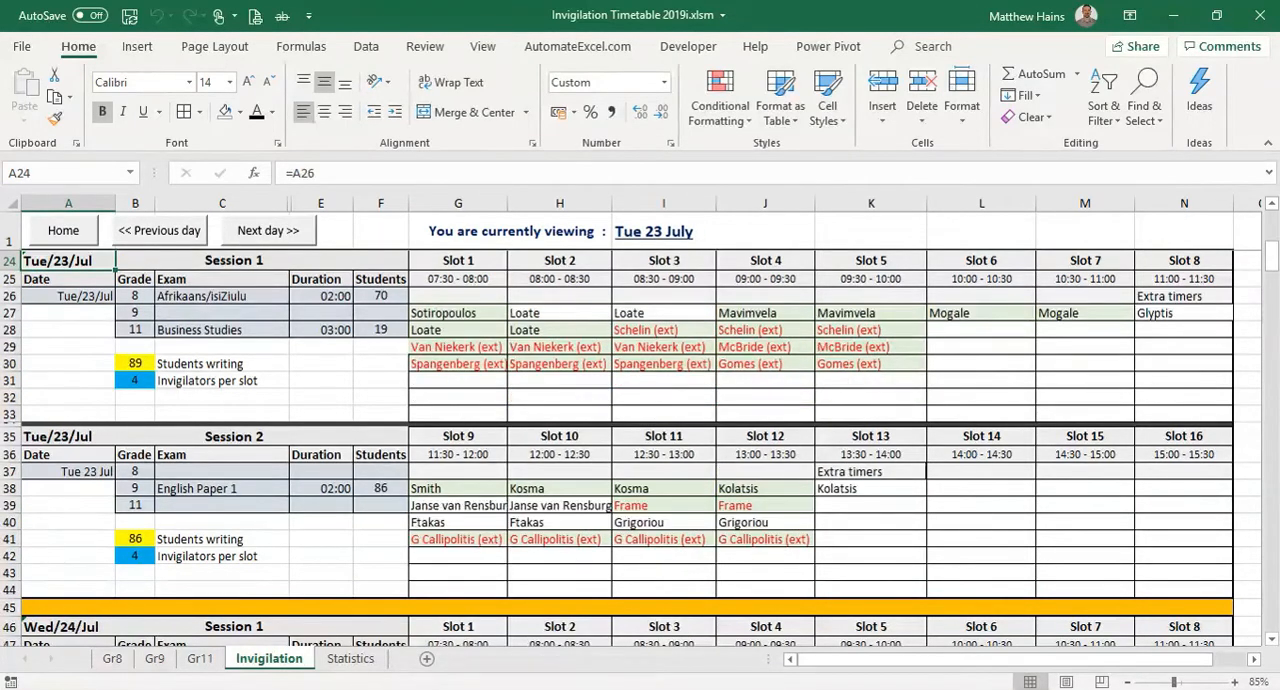
click(158, 230)
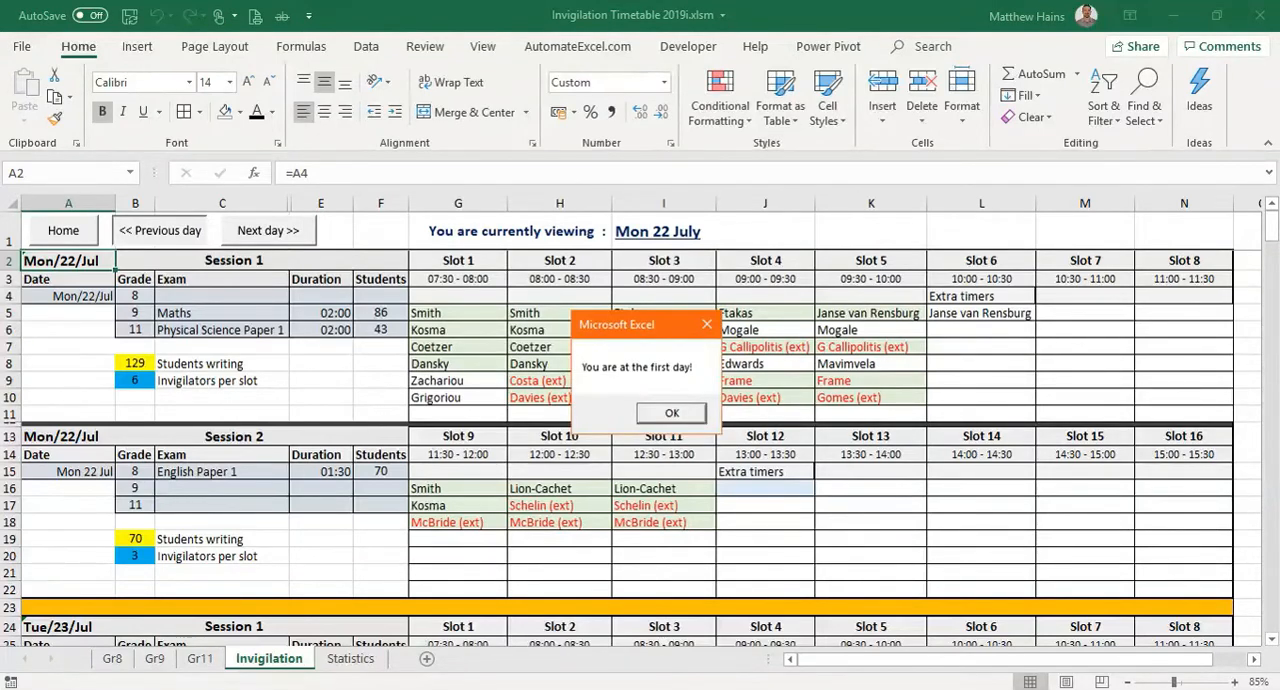
click(672, 412)
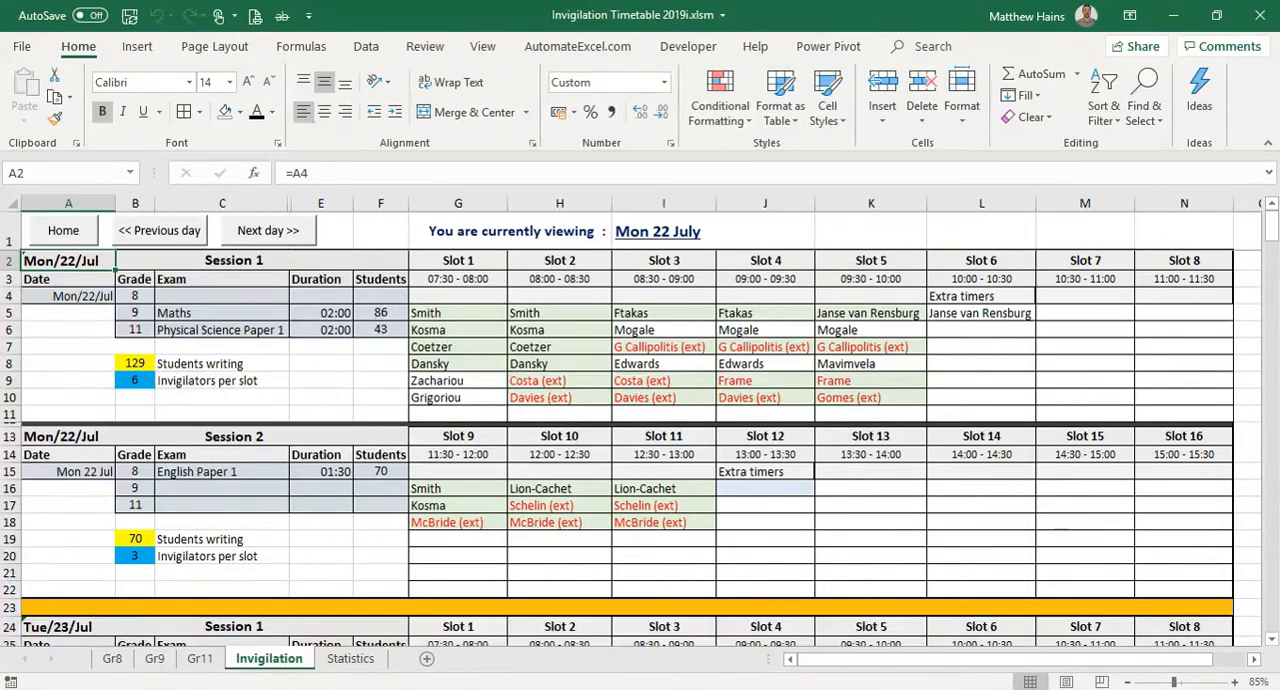
Step: Scroll down the Invigilation timetable and bring up the Statistics sheet of invigilator totals
scroll(down, 3)
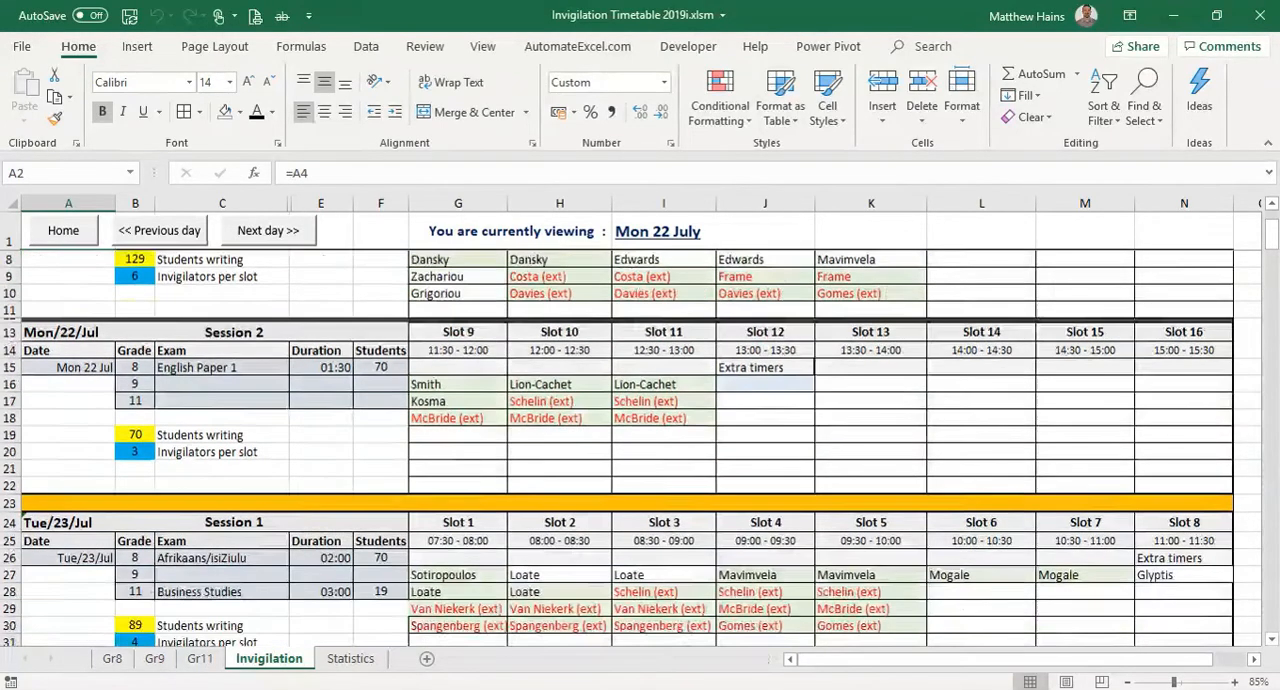
scroll(down, 3)
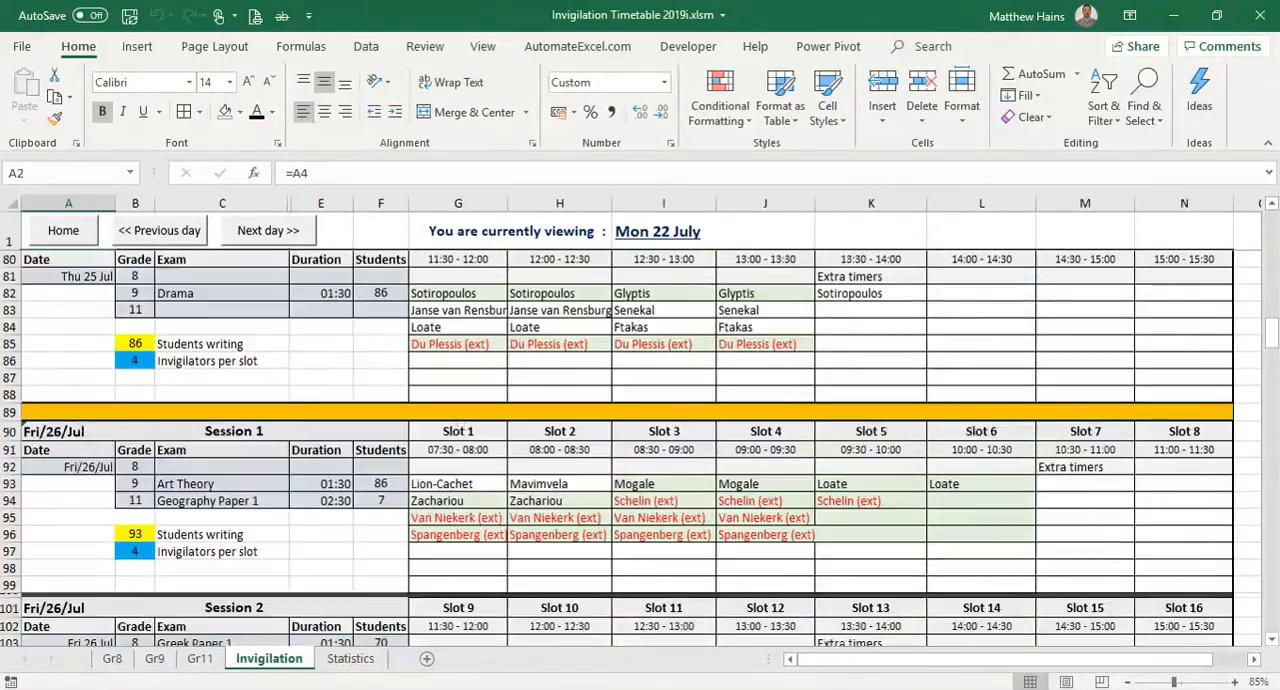
scroll(down, 3)
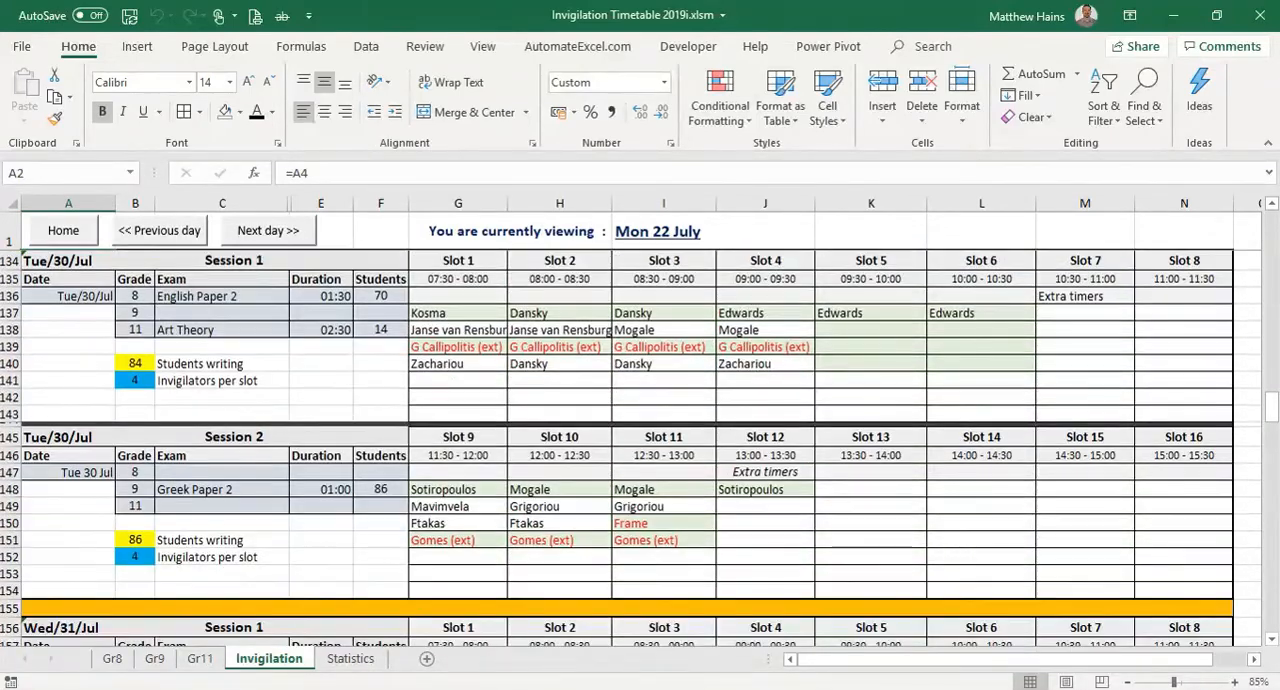
click(350, 660)
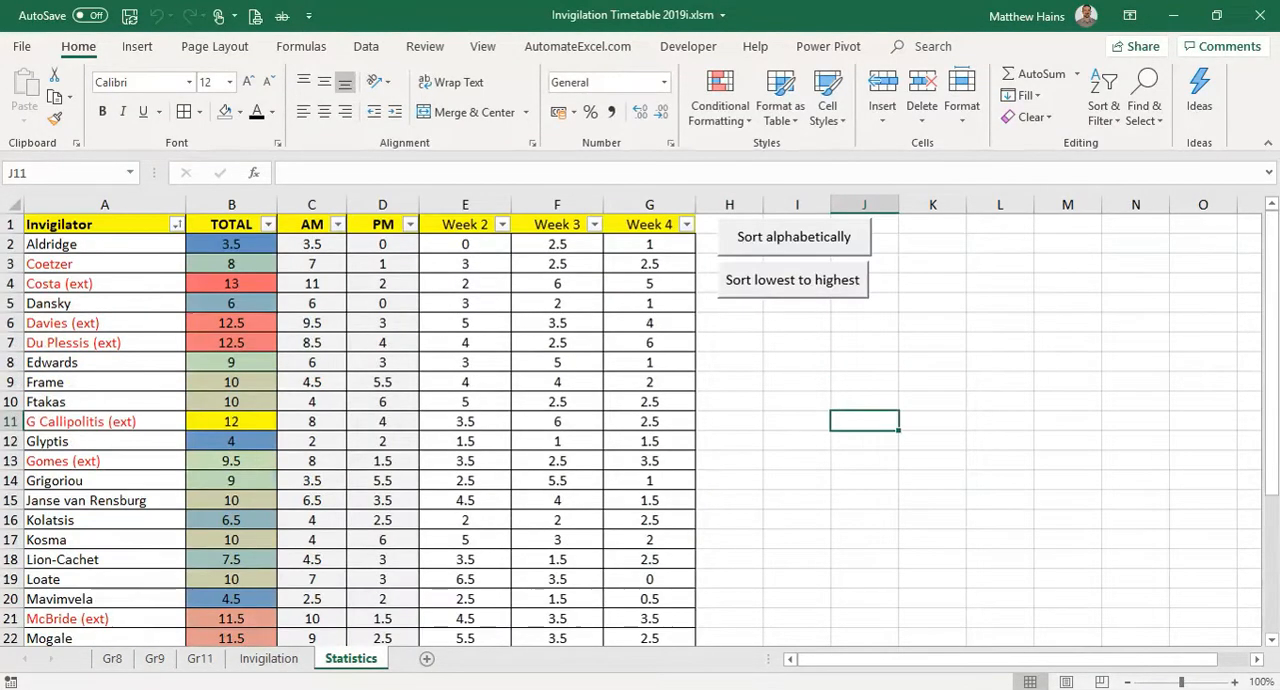
click(268, 660)
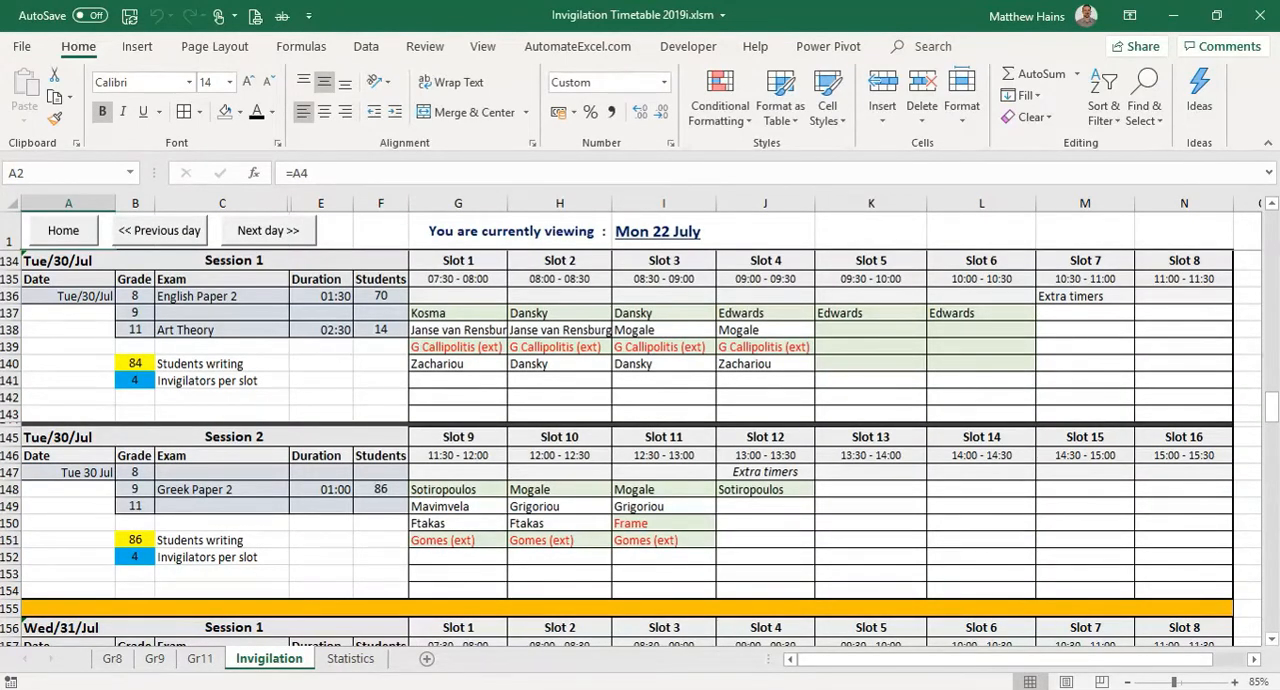
click(348, 660)
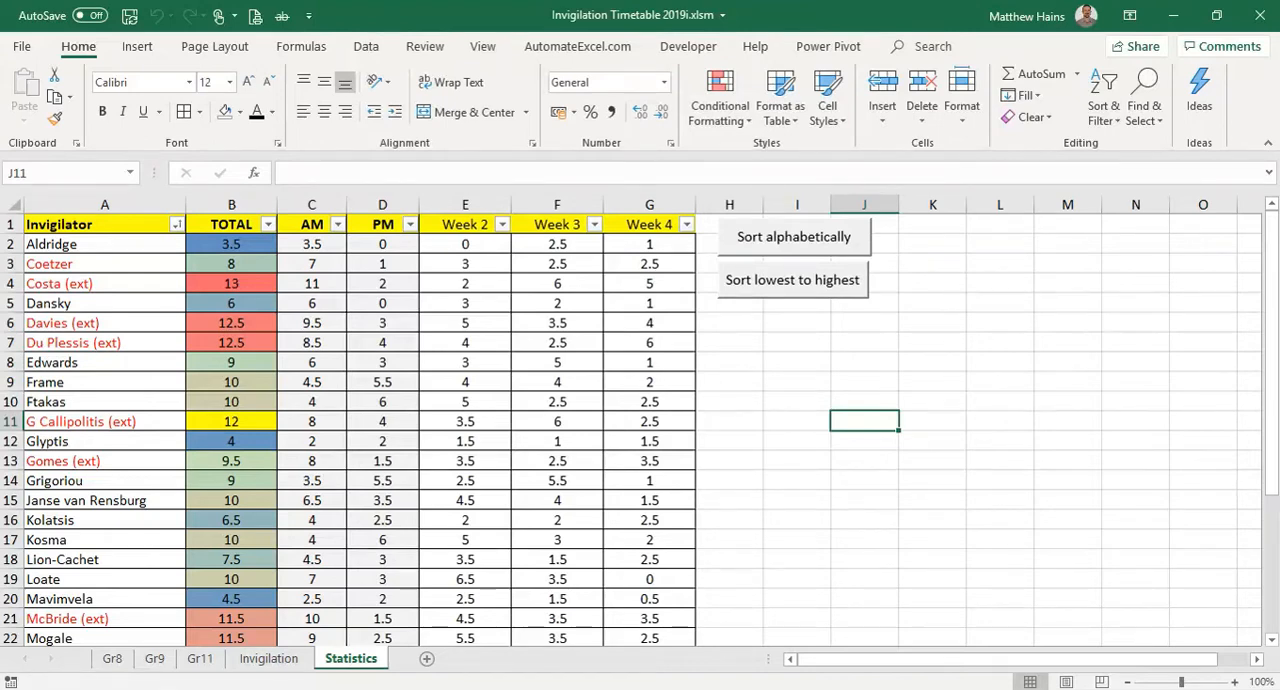
click(312, 244)
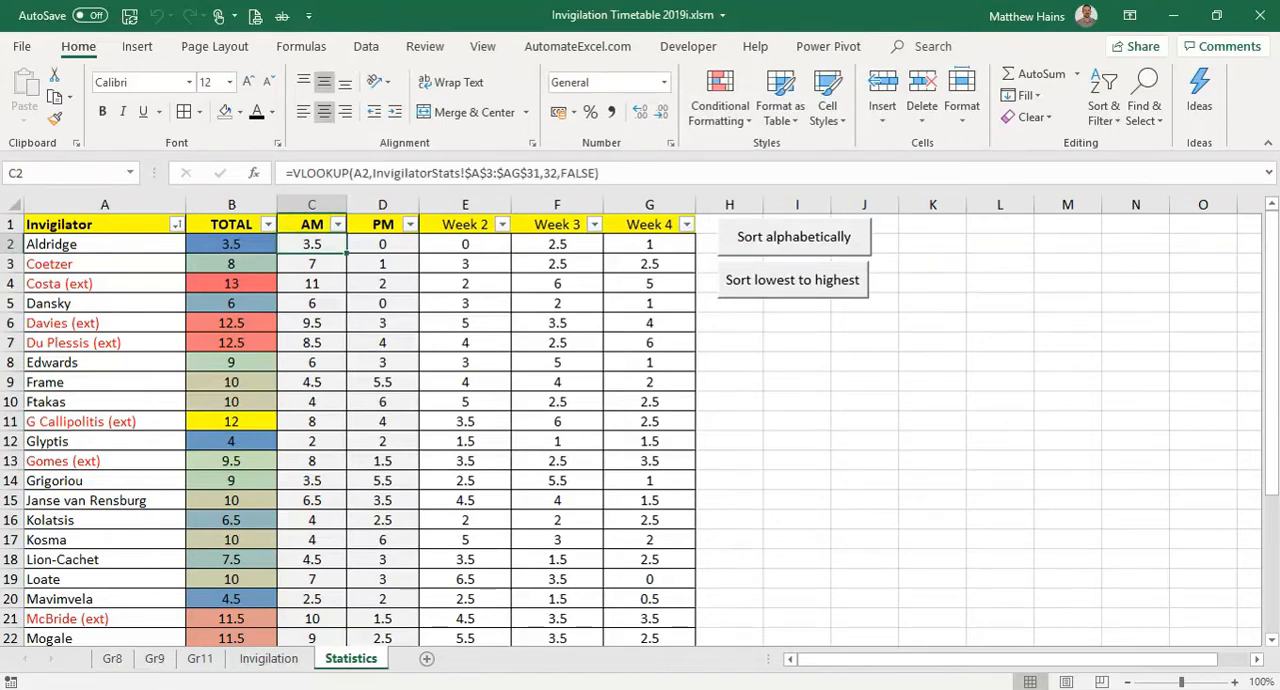
click(312, 264)
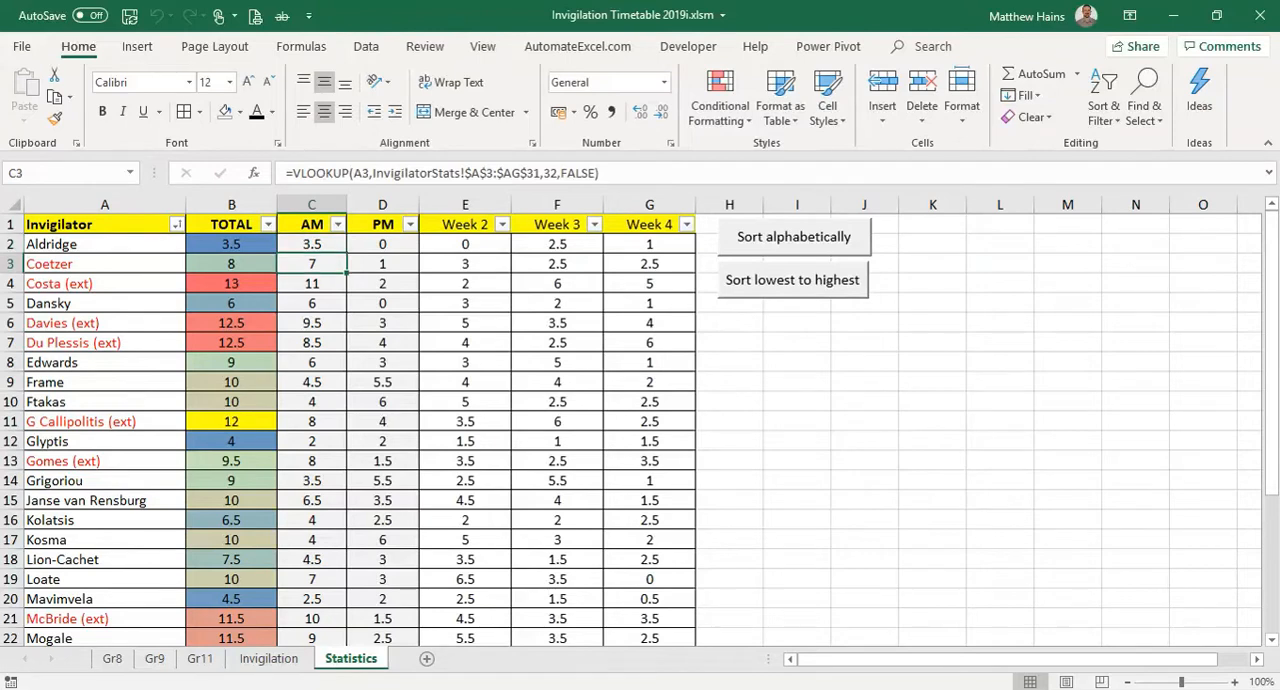
click(382, 264)
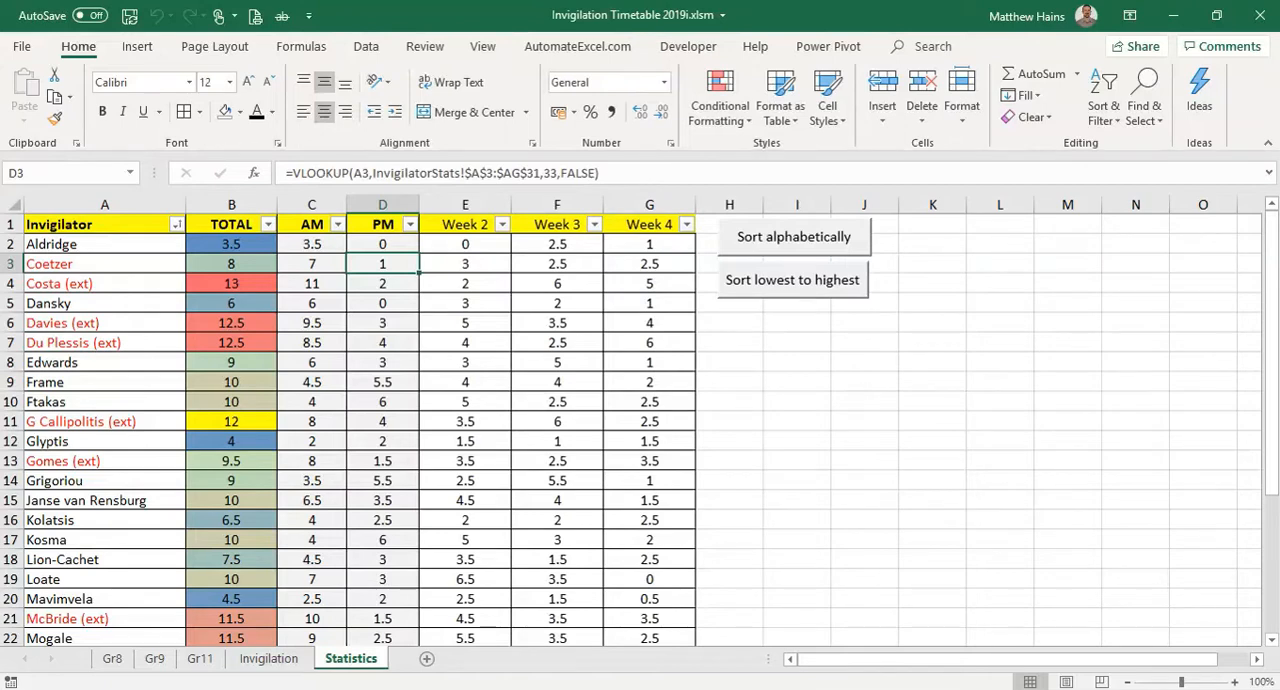
click(556, 244)
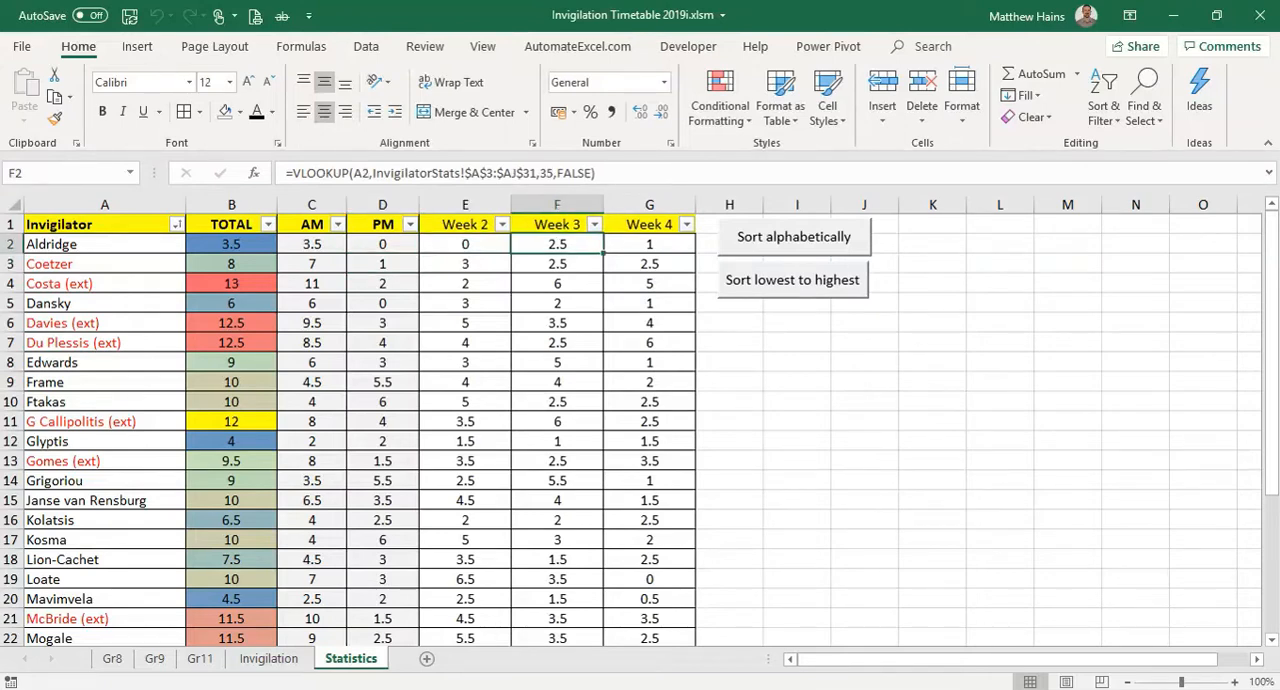
click(556, 284)
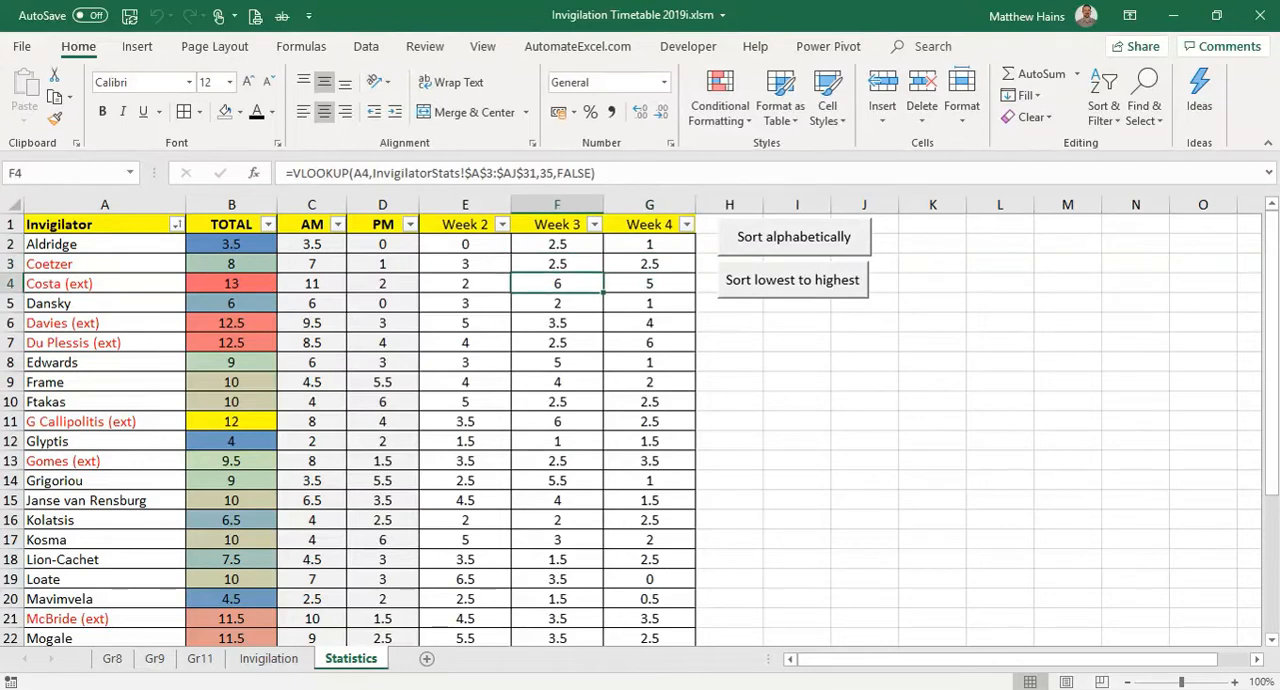
click(464, 304)
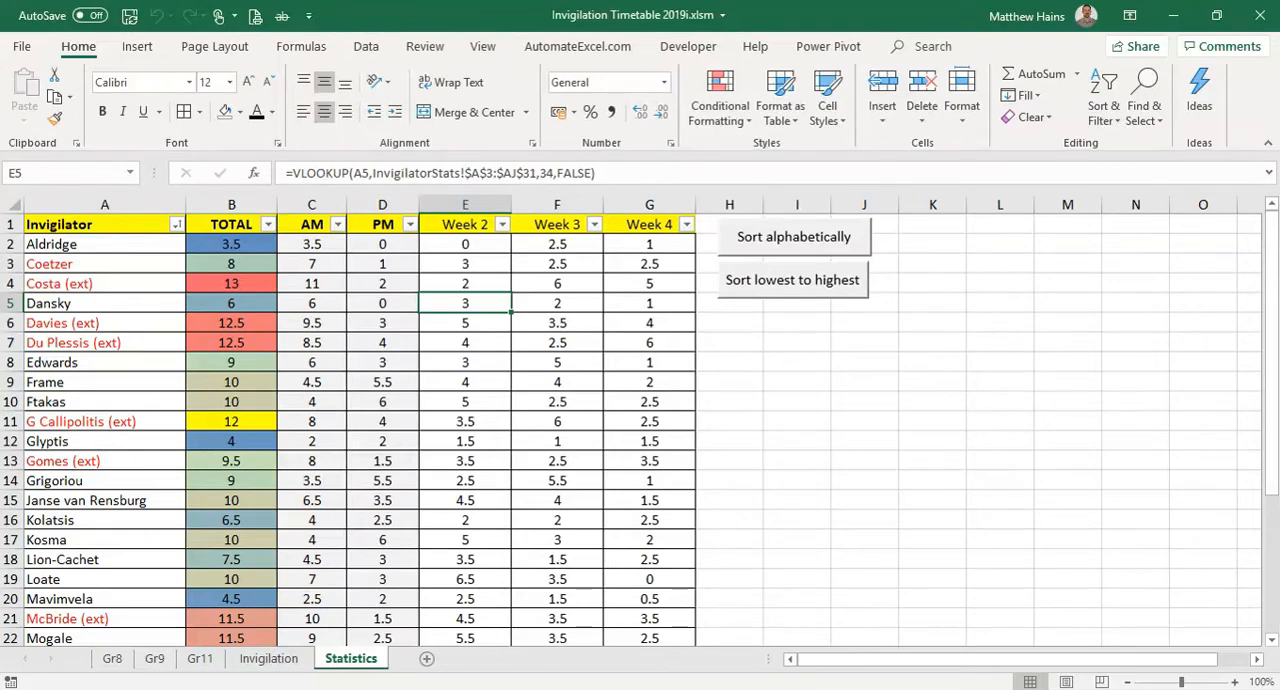
Step: Scroll through the Statistics sheet's invigilator totals and settle on an empty cell
click(792, 280)
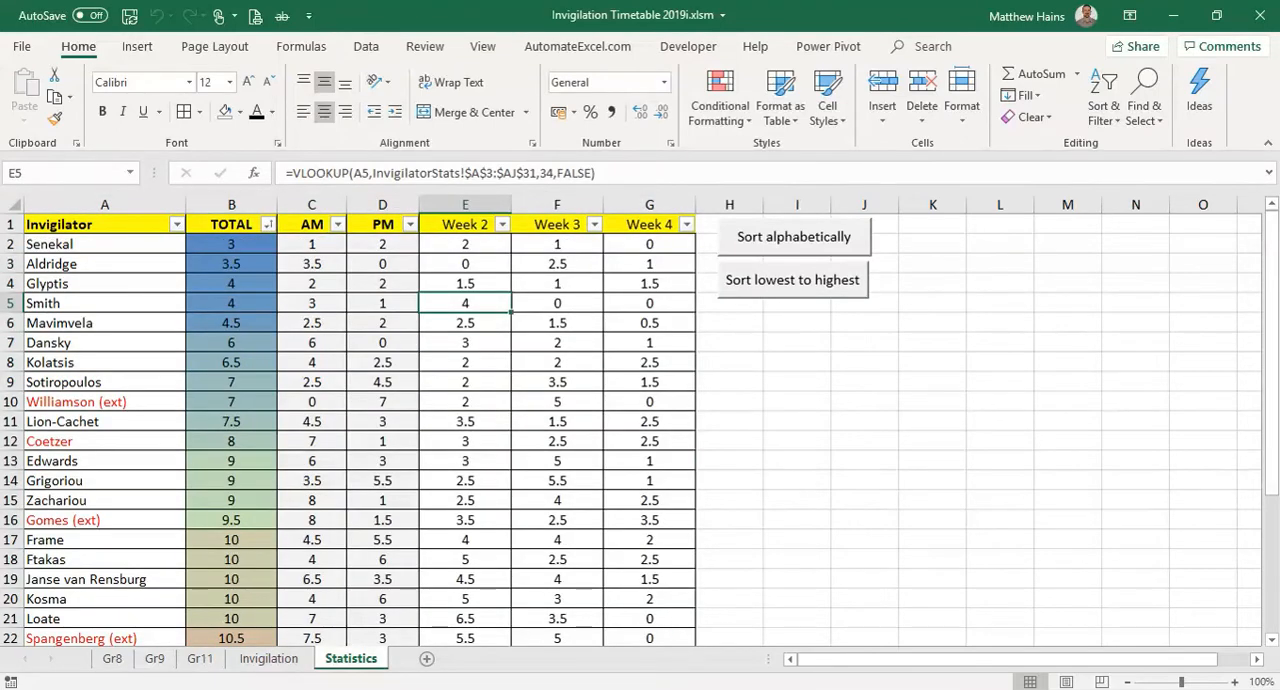
scroll(down, 3)
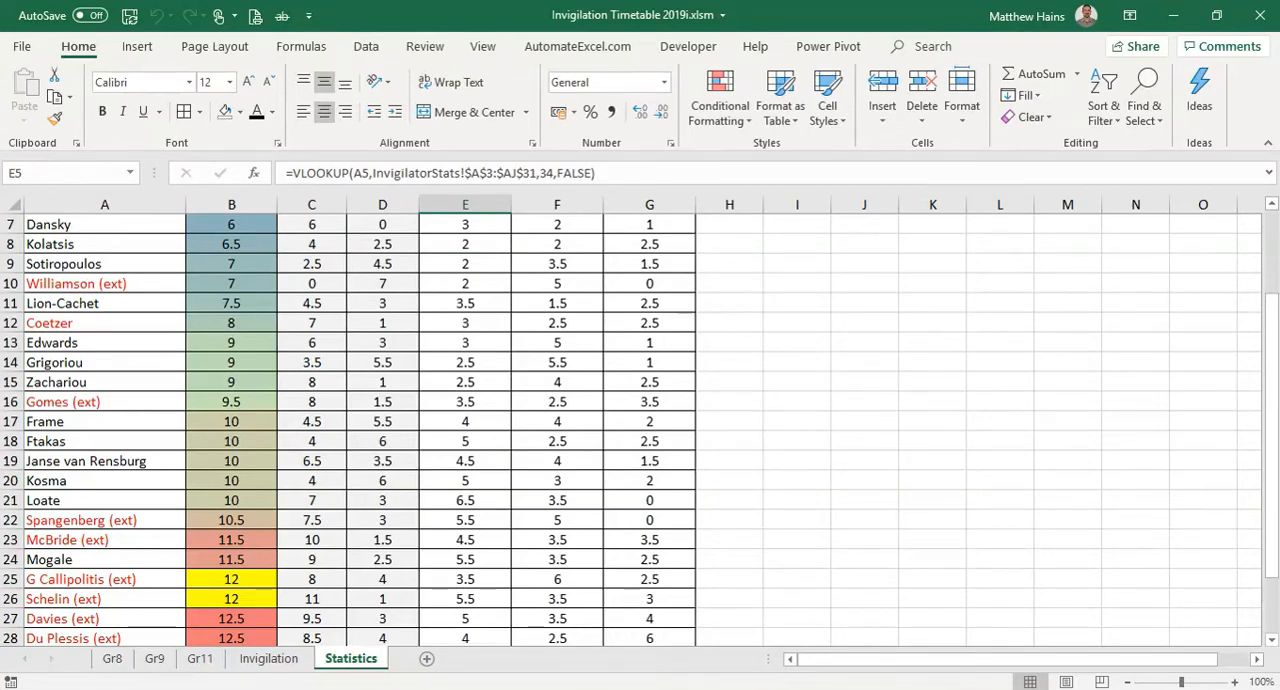
scroll(down, 3)
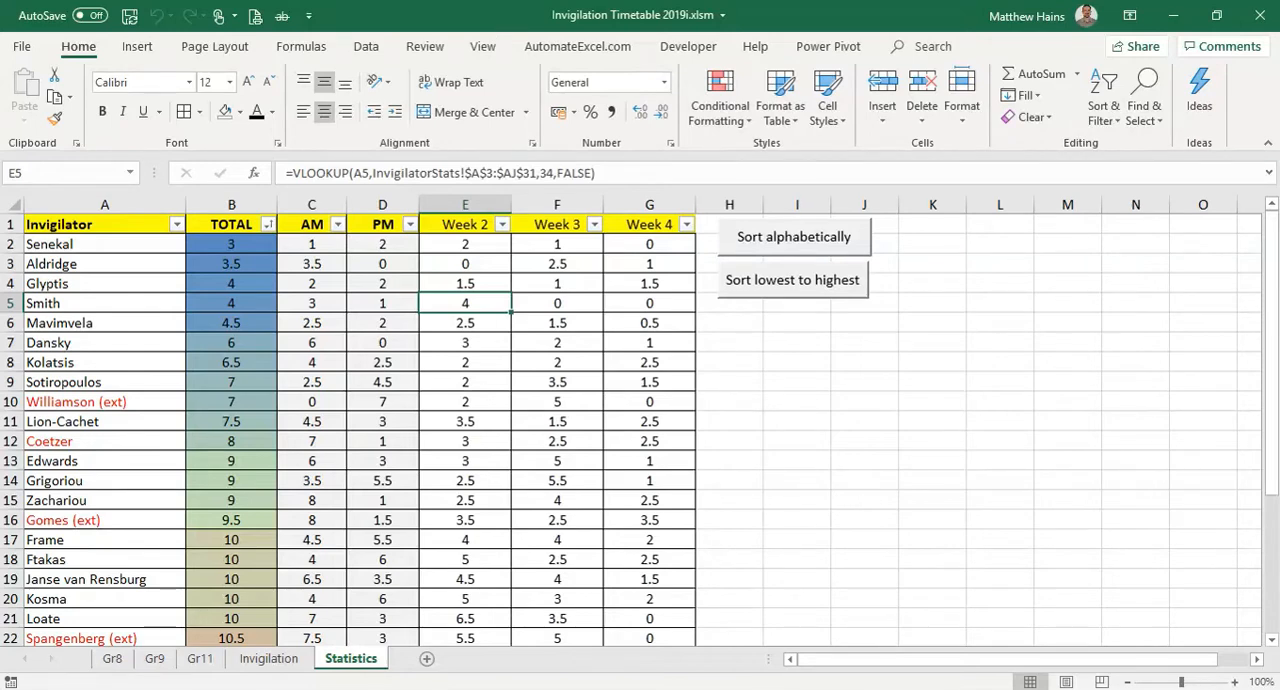
click(932, 420)
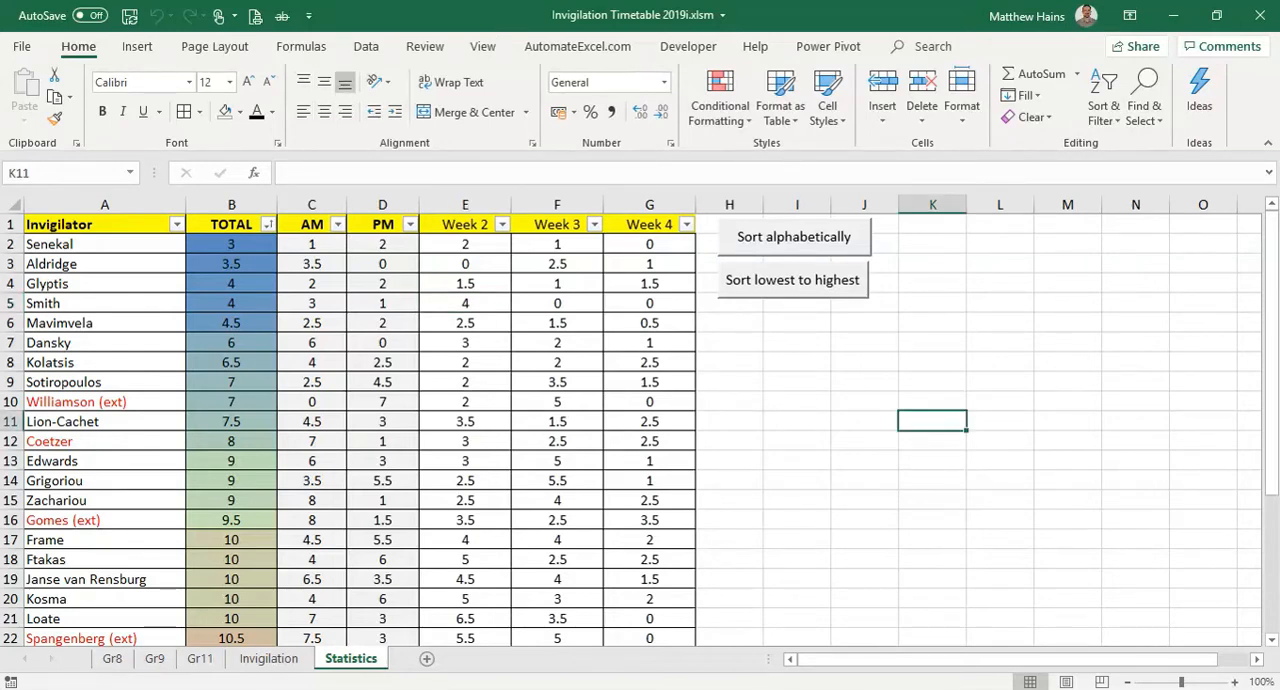
click(196, 660)
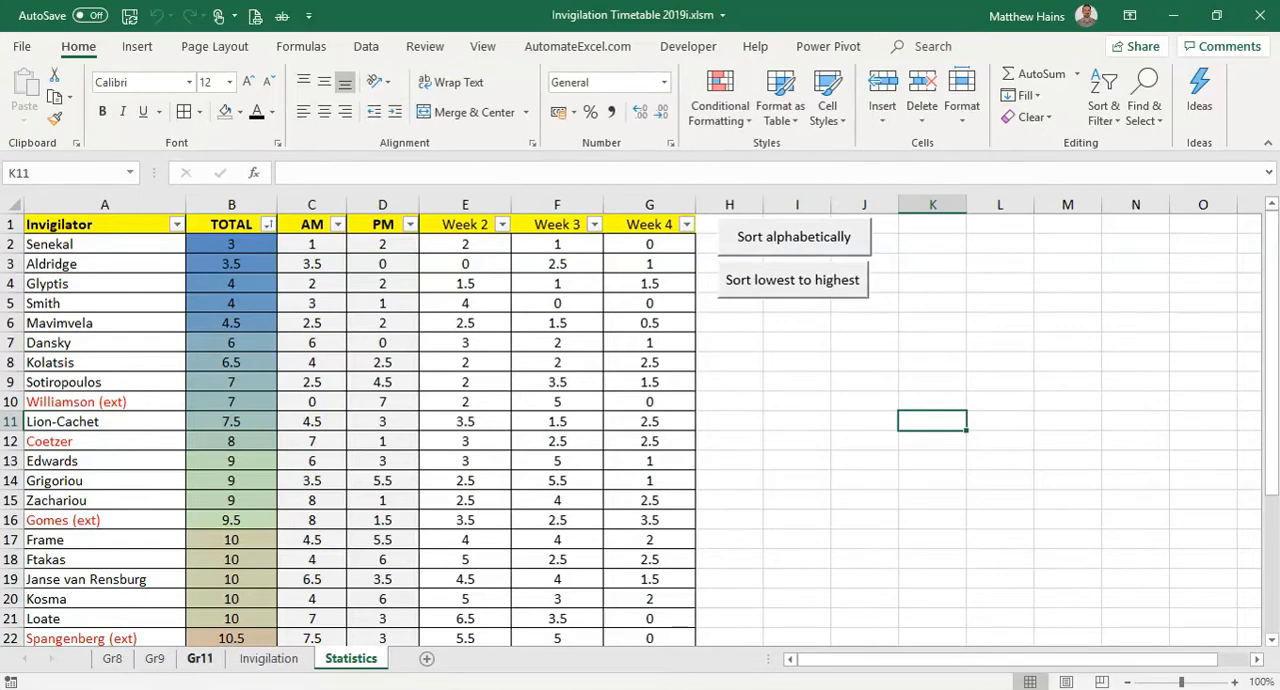
Step: From the Statistics tab menu choose Unhide and select InvigilatorStats in the dialog
right_click(350, 660)
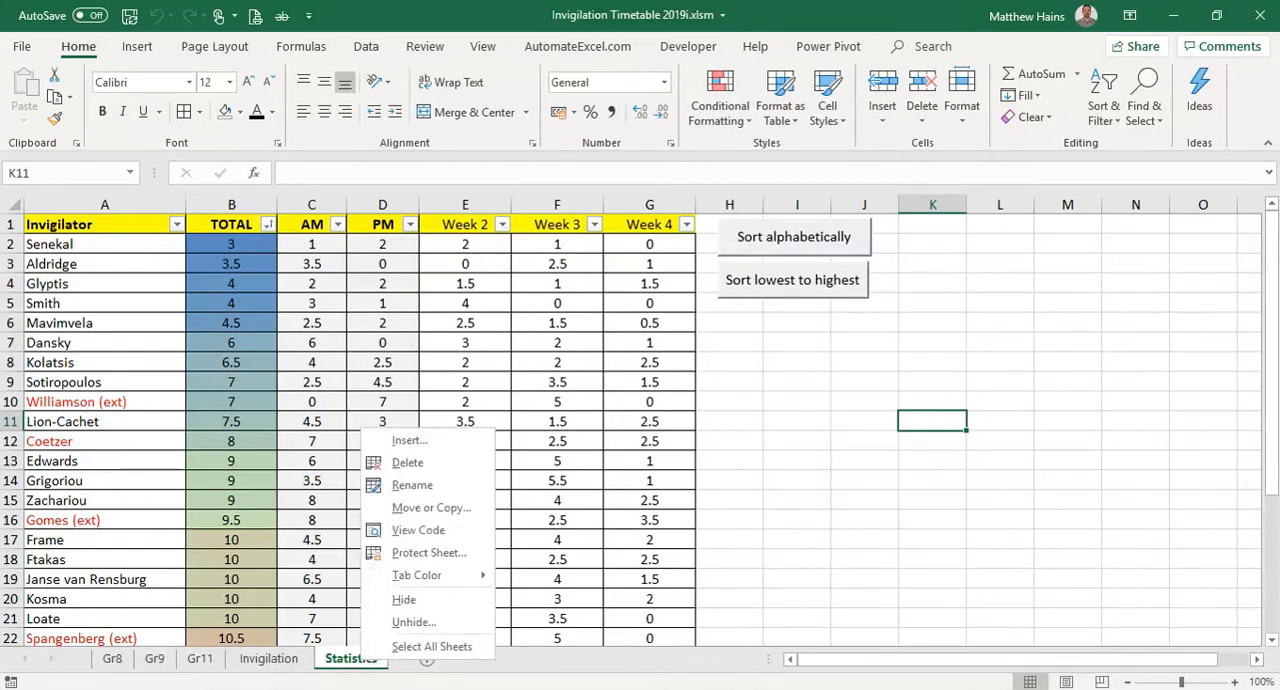
click(412, 622)
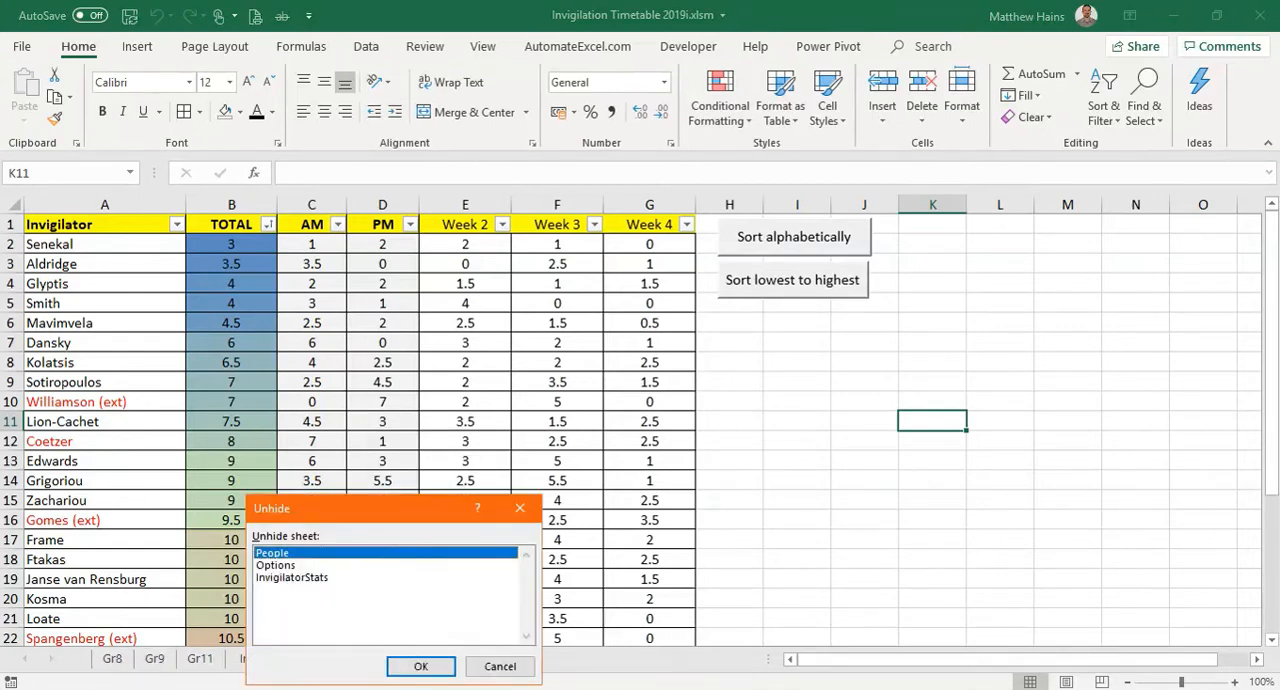
click(292, 576)
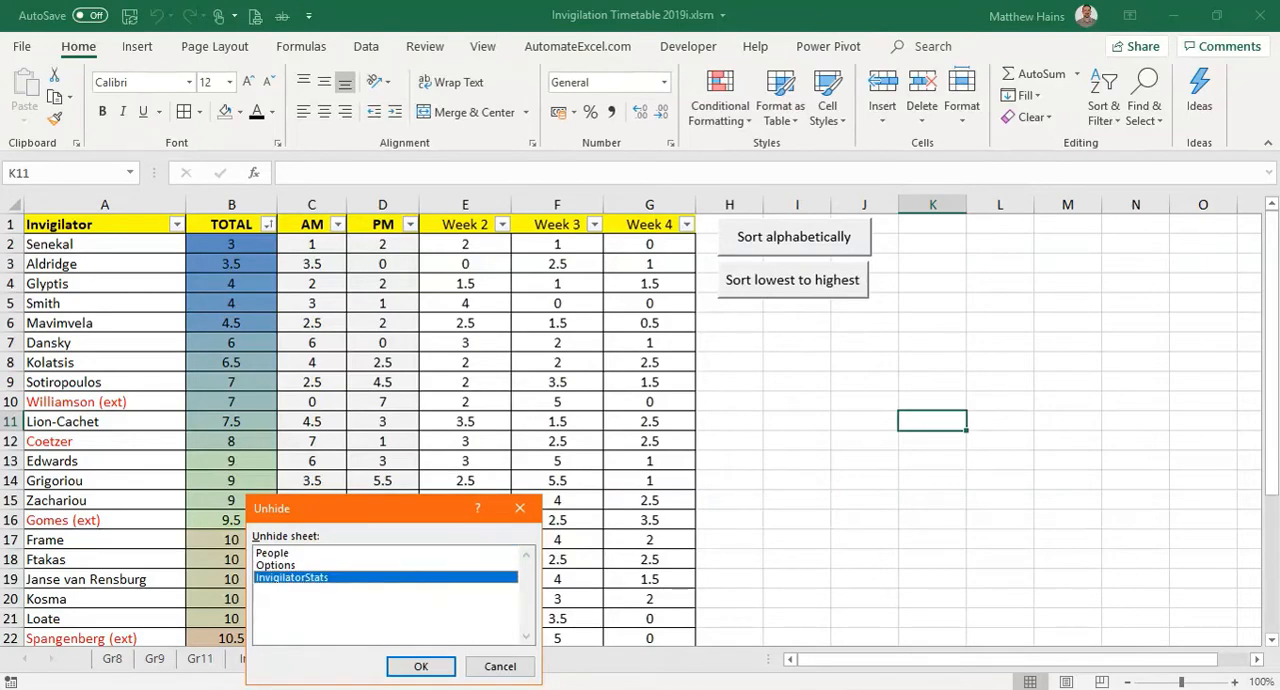
Step: Confirm unhiding InvigilatorStats and scroll through its per-day AM/PM duty counts
click(420, 666)
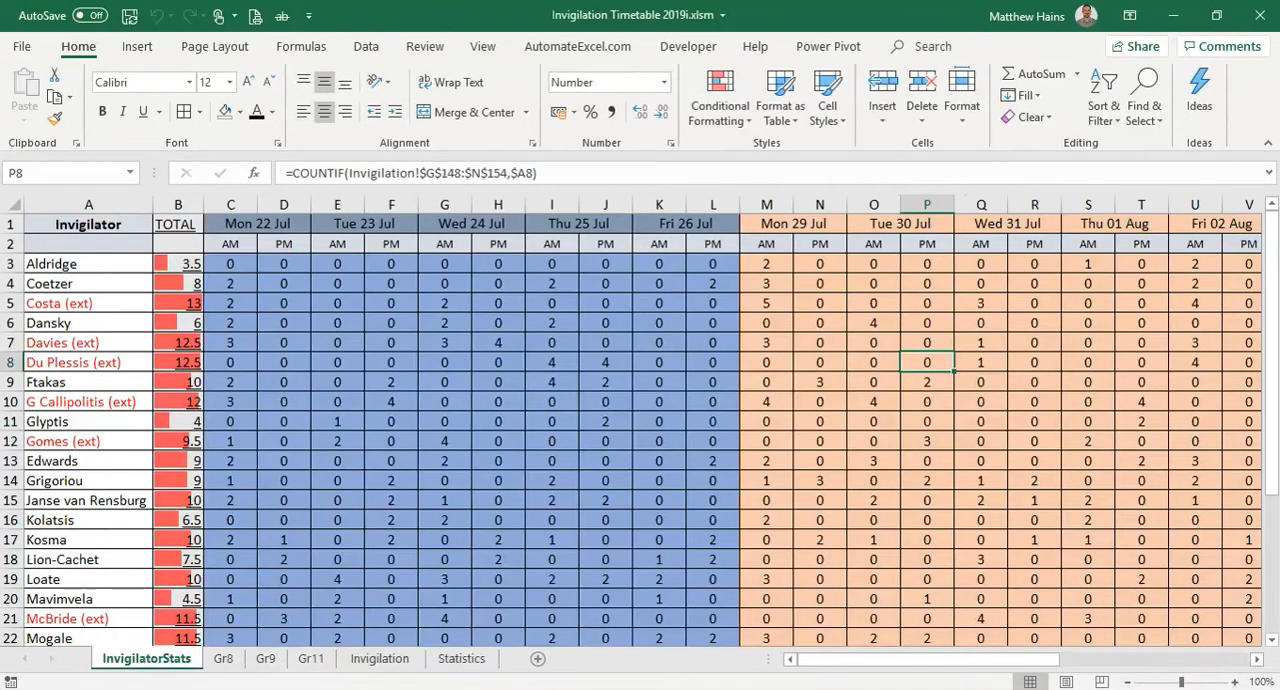
scroll(right, 3)
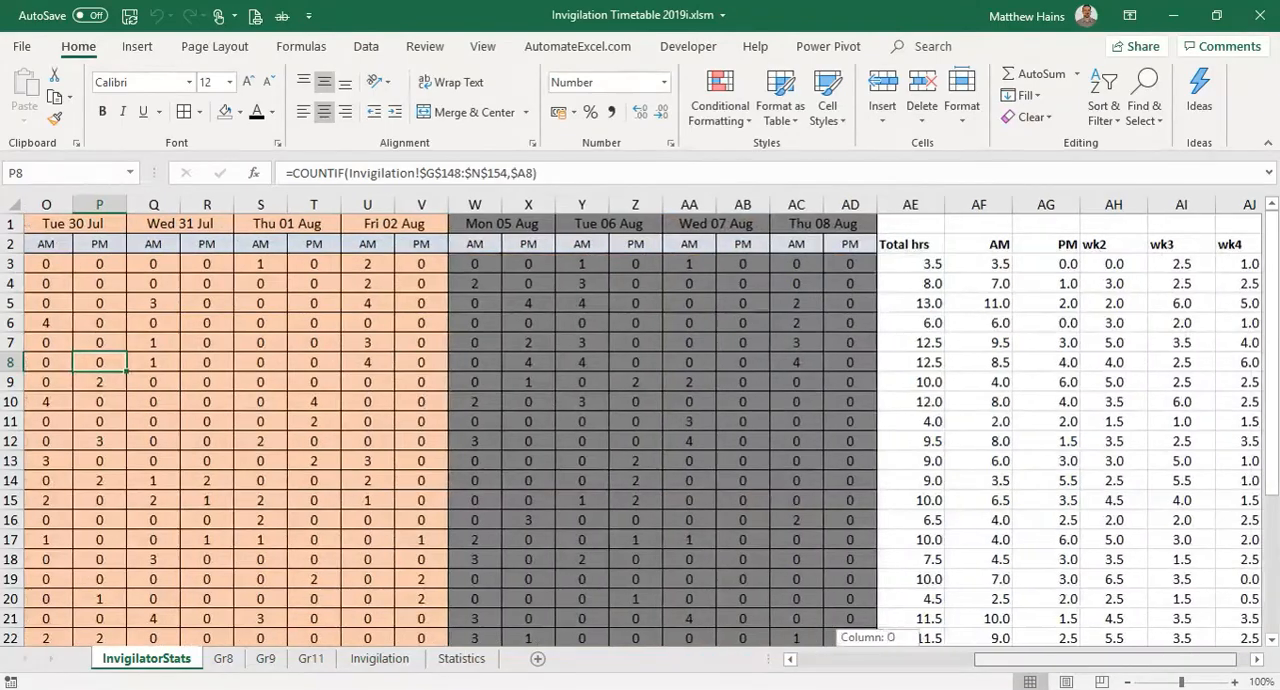
scroll(left, 3)
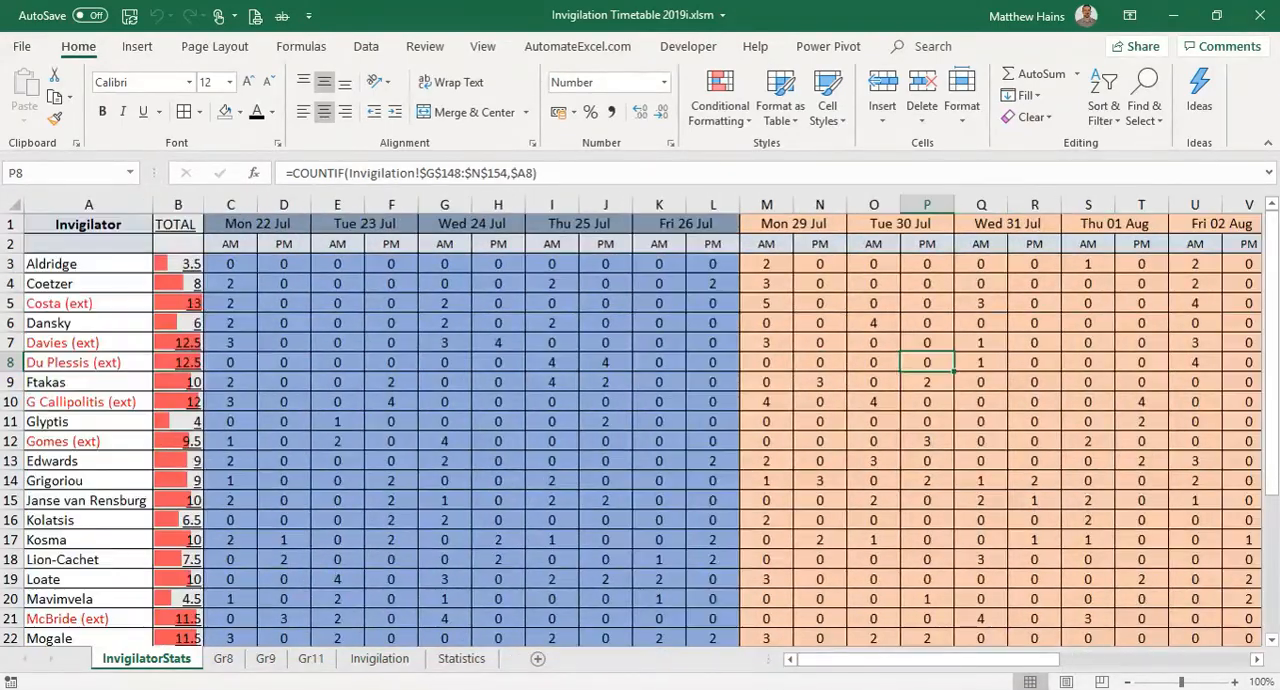
scroll(down, 3)
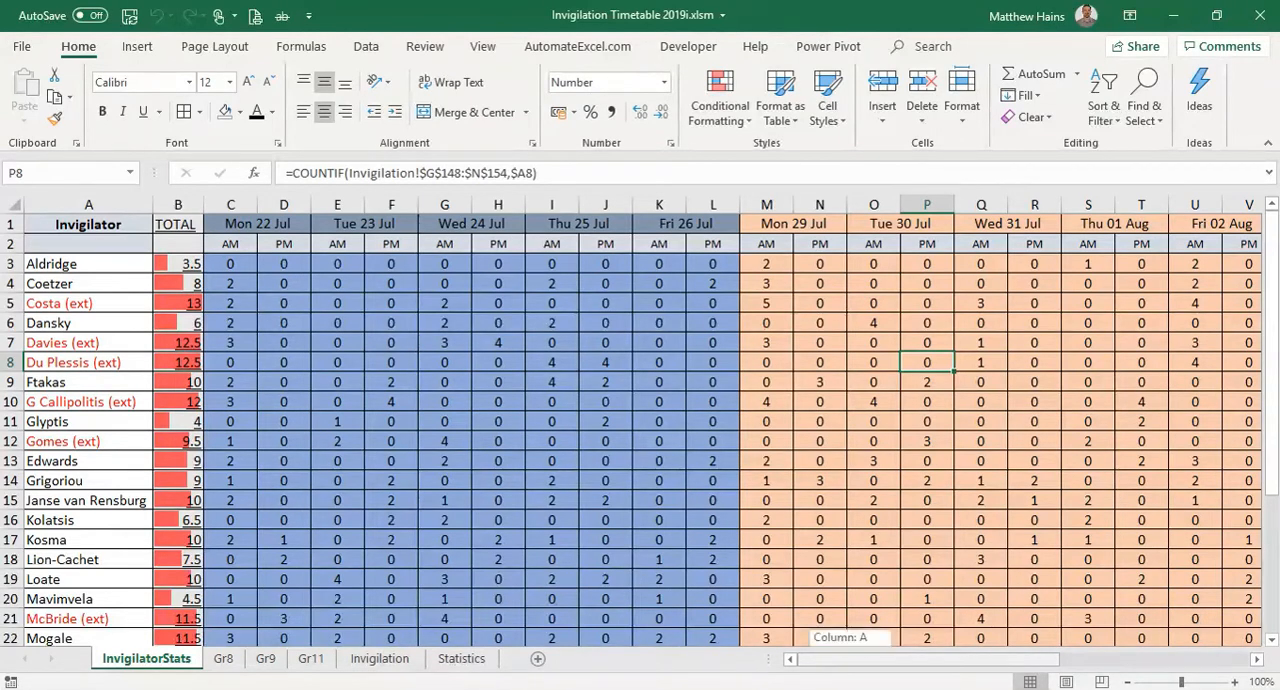
scroll(right, 3)
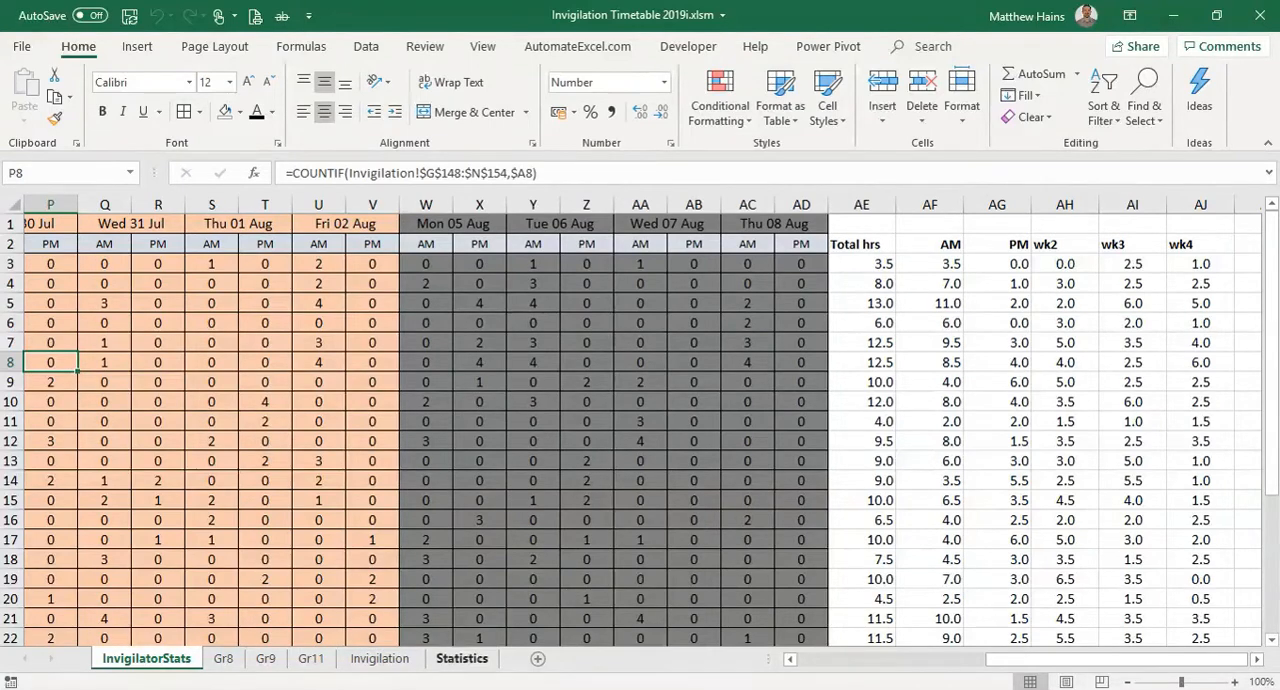
Step: Flip between the Statistics and InvigilatorStats sheets, ending on Statistics
click(460, 660)
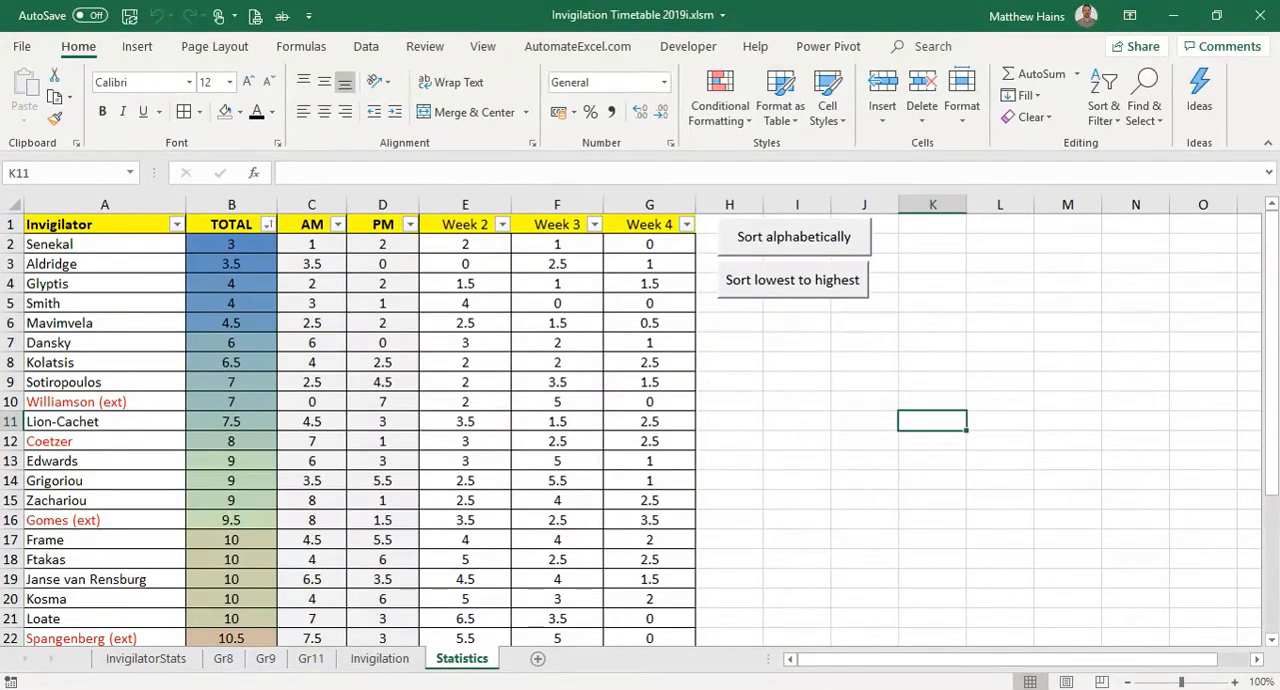
click(148, 660)
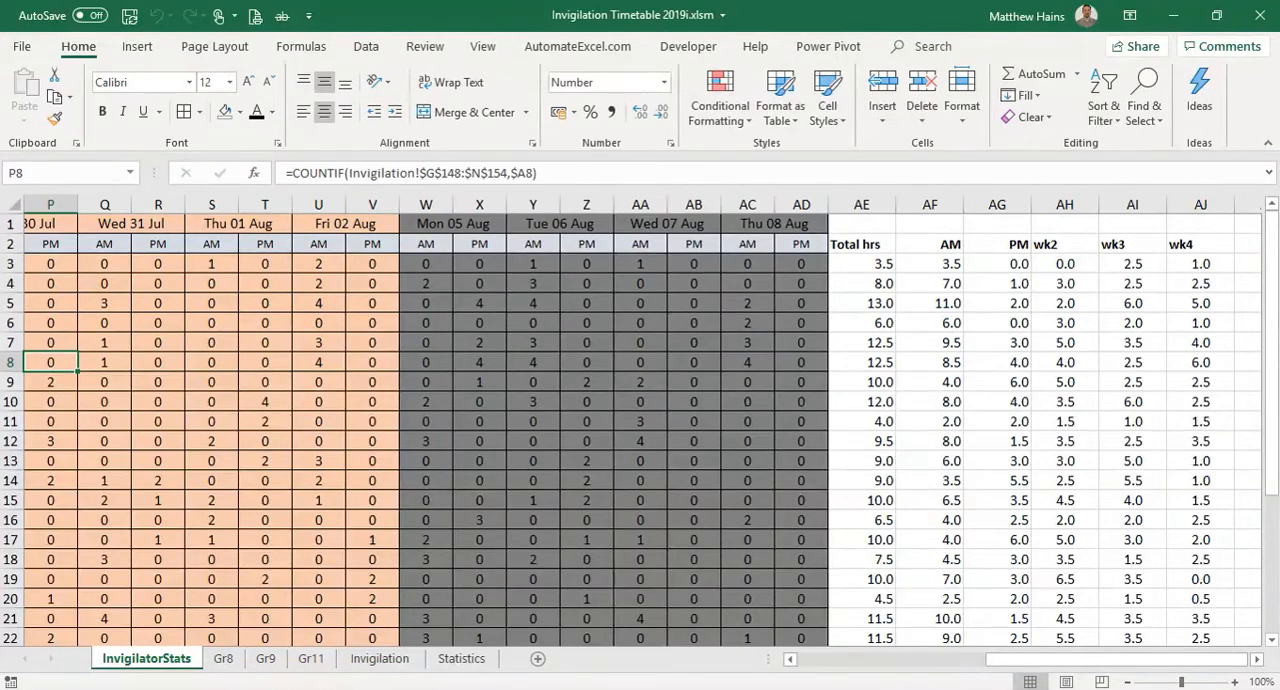
scroll(left, 3)
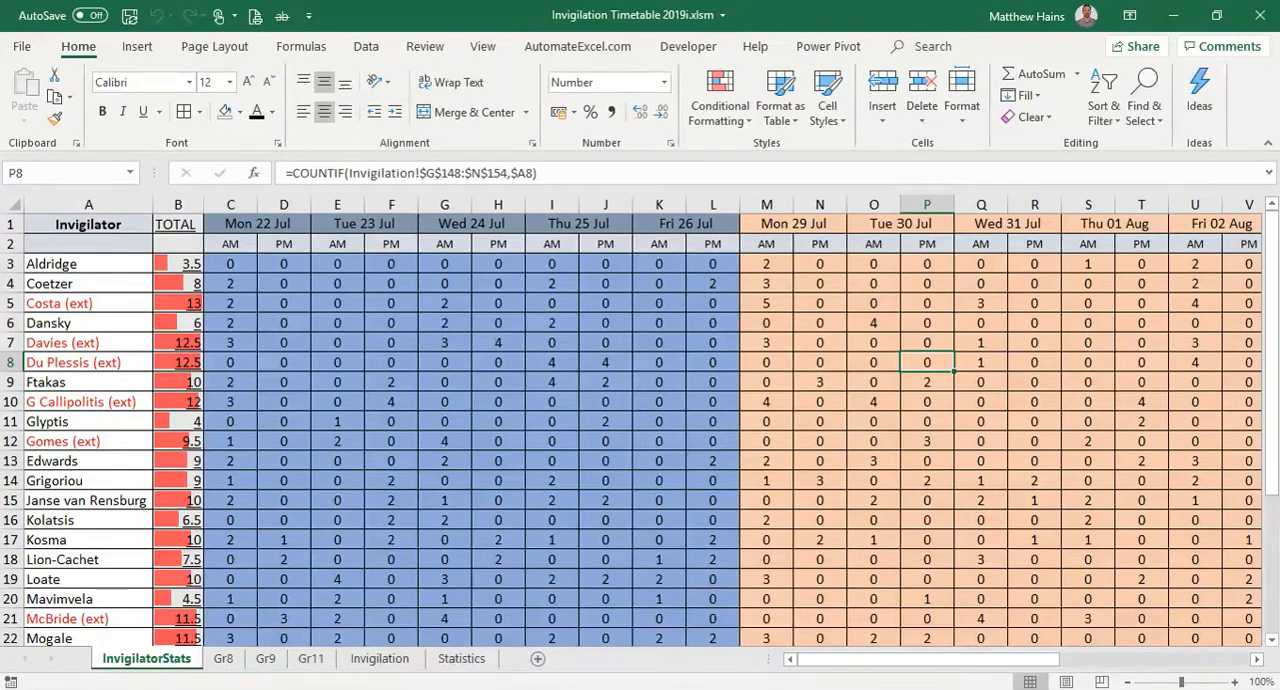
click(460, 660)
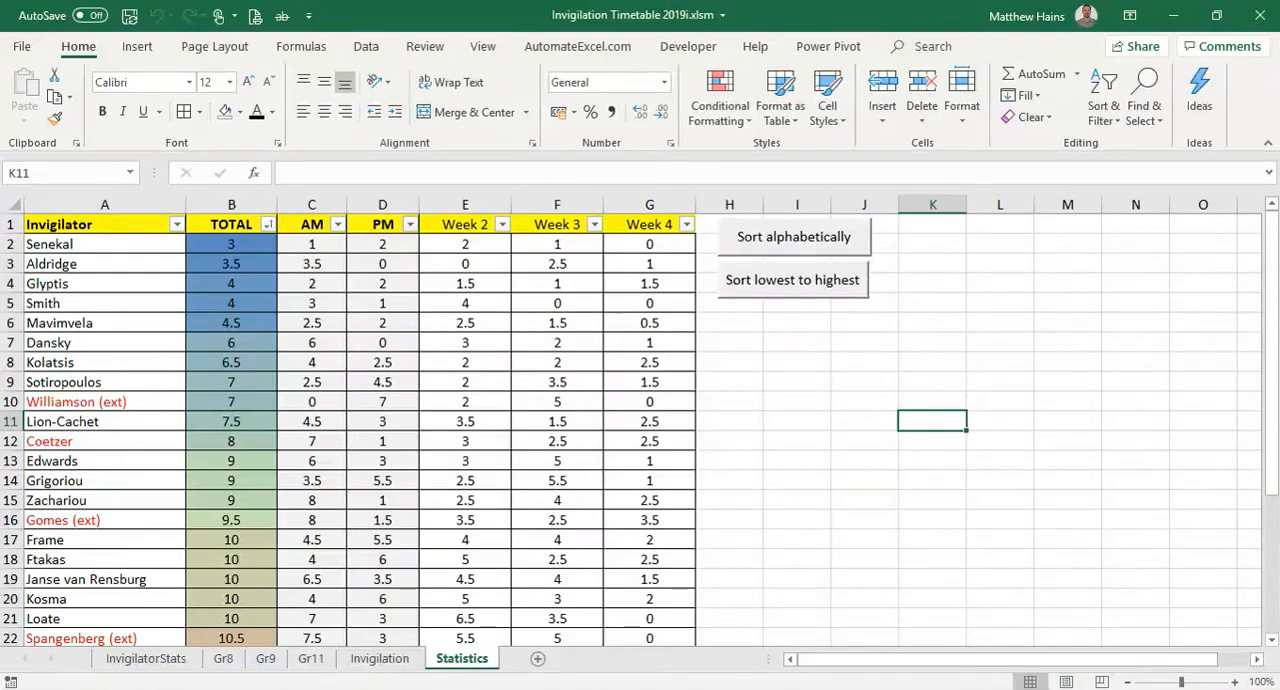
click(380, 660)
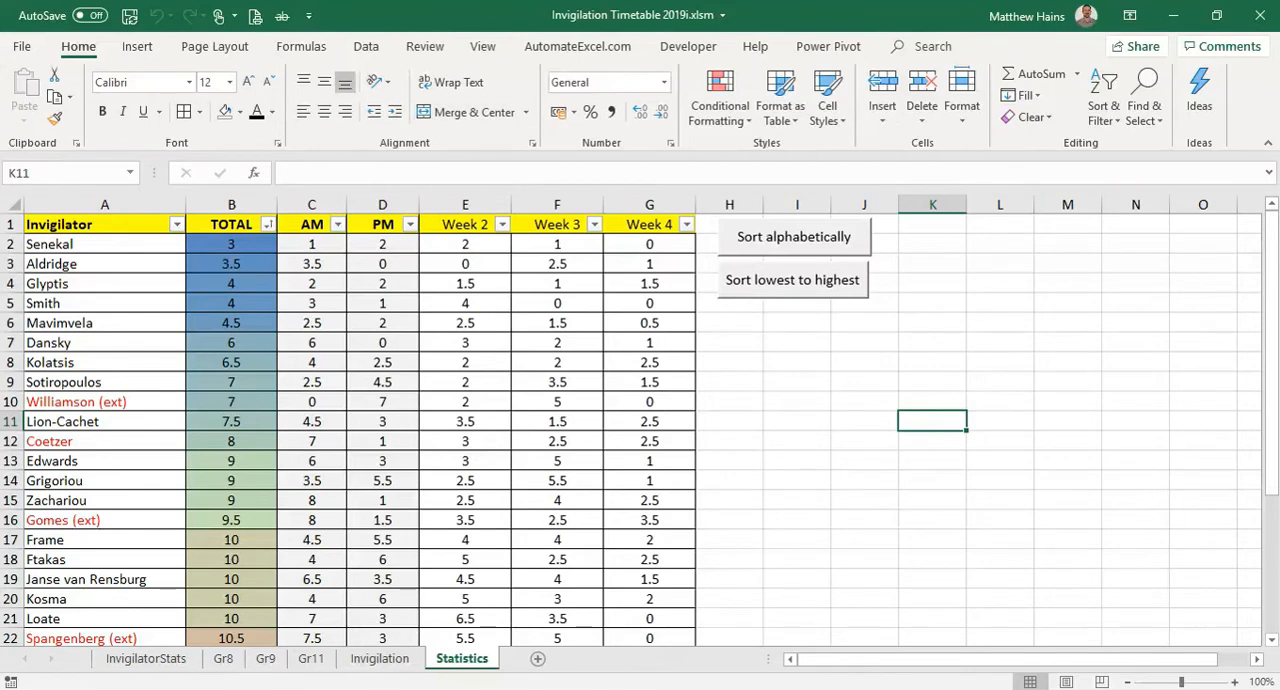
Step: Show the View ribbon and return to the Invigilation day-view timetable for Mon 22 July
click(484, 46)
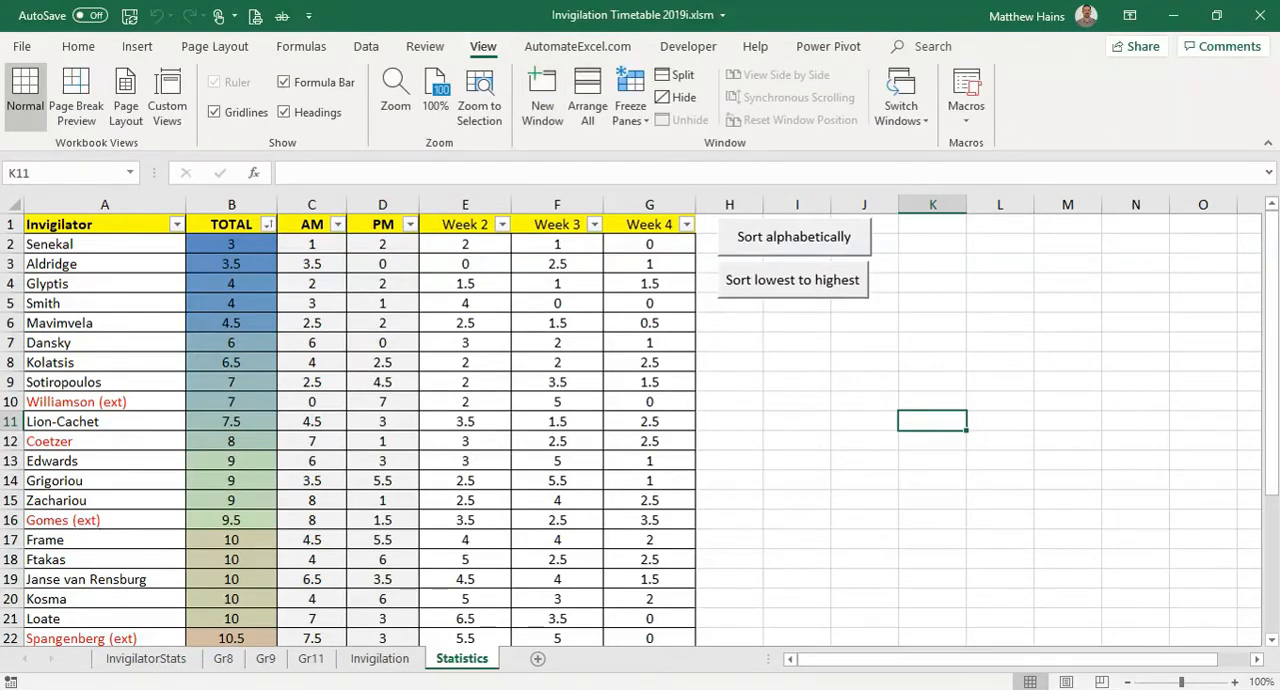
mouse_move(540, 90)
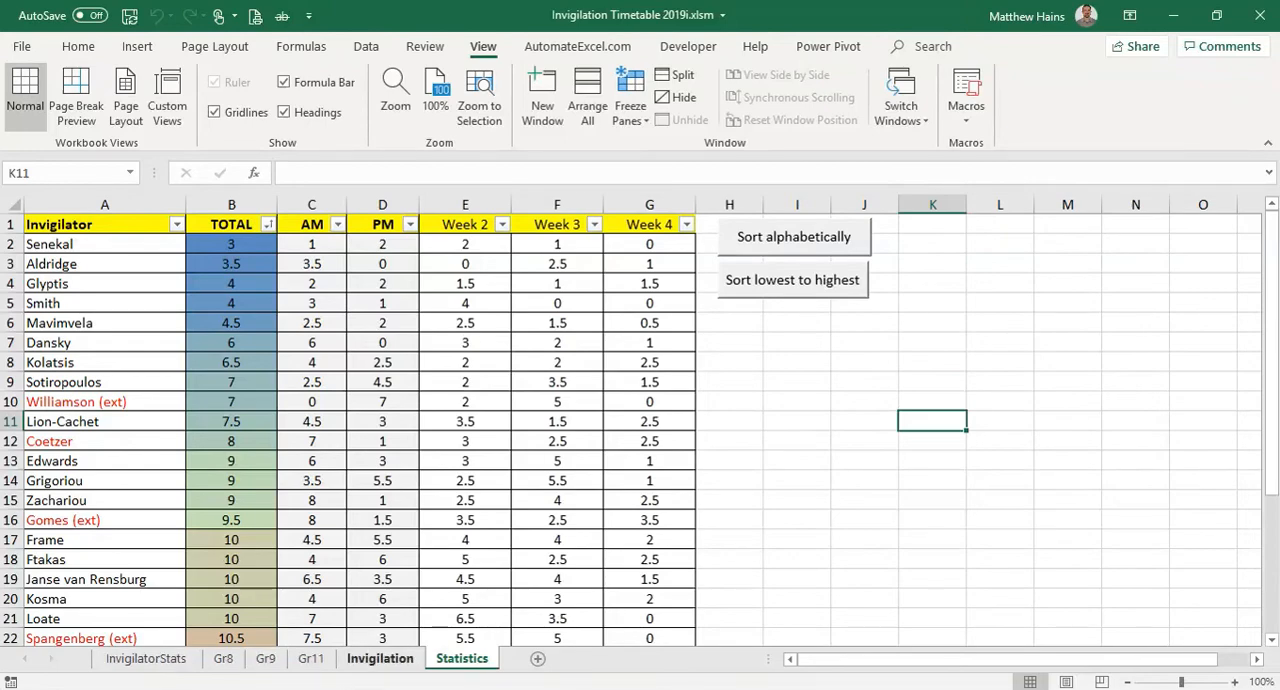
click(380, 658)
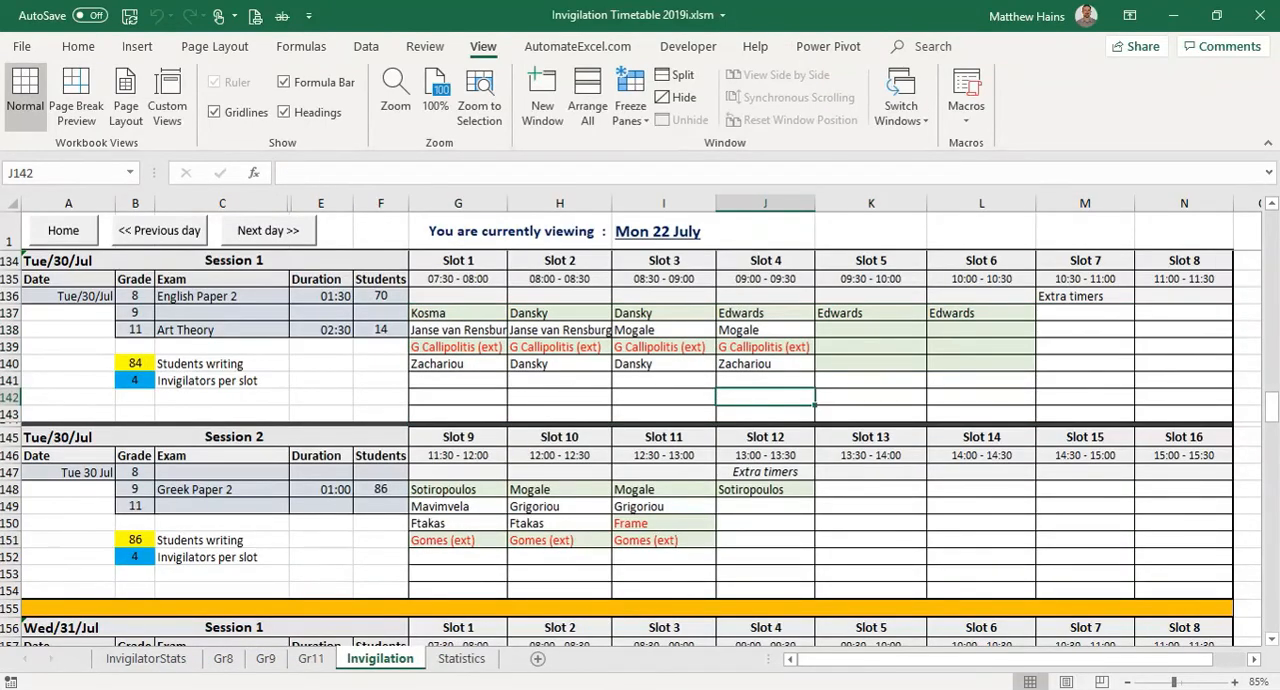